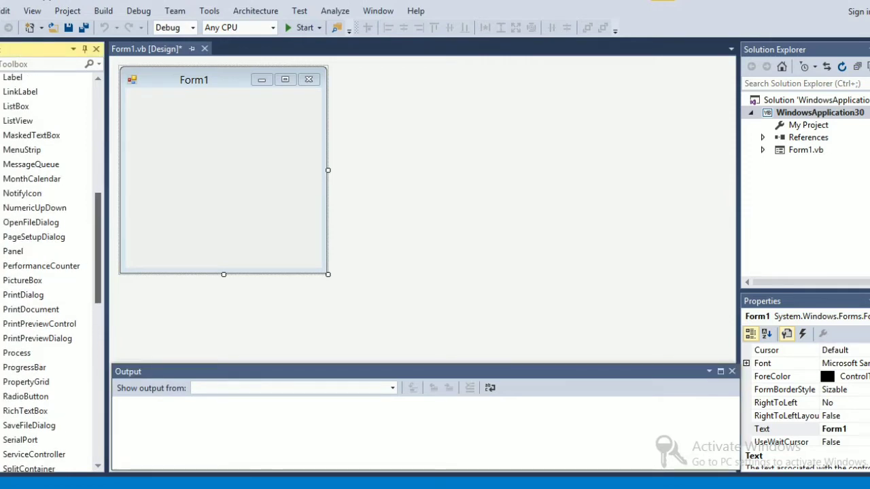
Add an OpenFileDialog and a MenuStrip from the Toolbox onto Form1
scroll(down, 3)
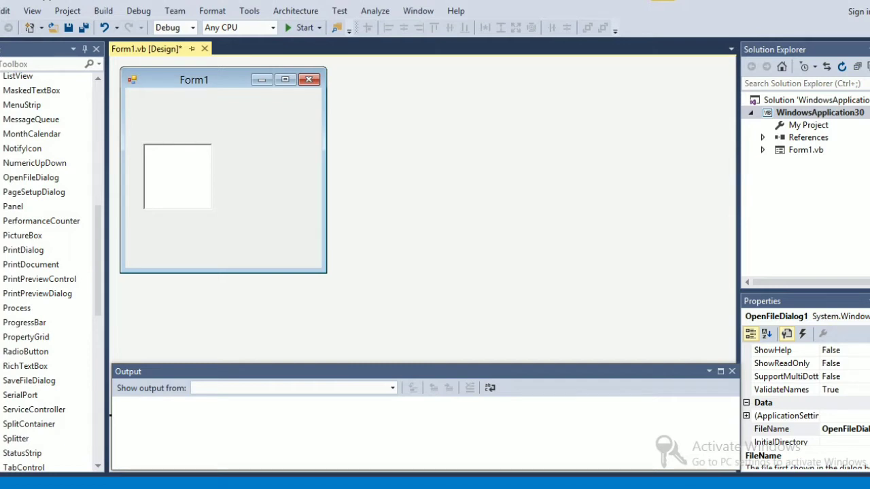
scroll(down, 3)
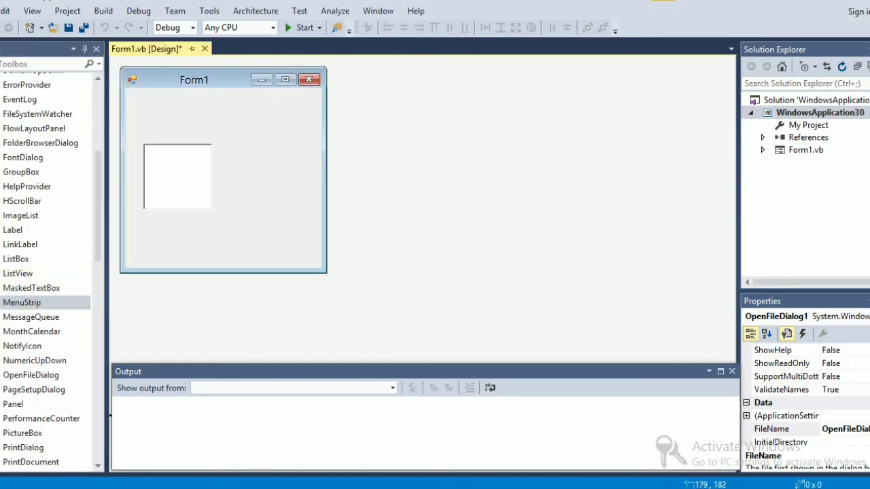
double_click(21, 302)
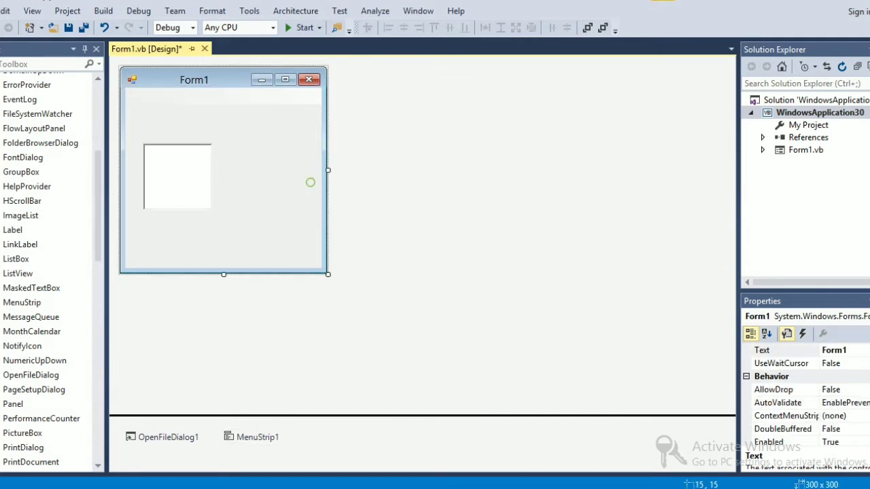
Enlarge Form1 by dragging it wider and taller
drag(326, 168, 615, 169)
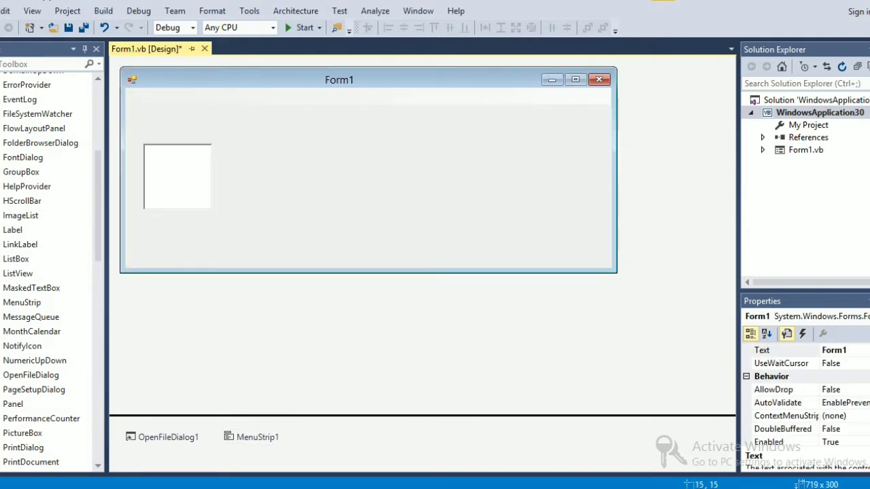
drag(618, 170, 623, 170)
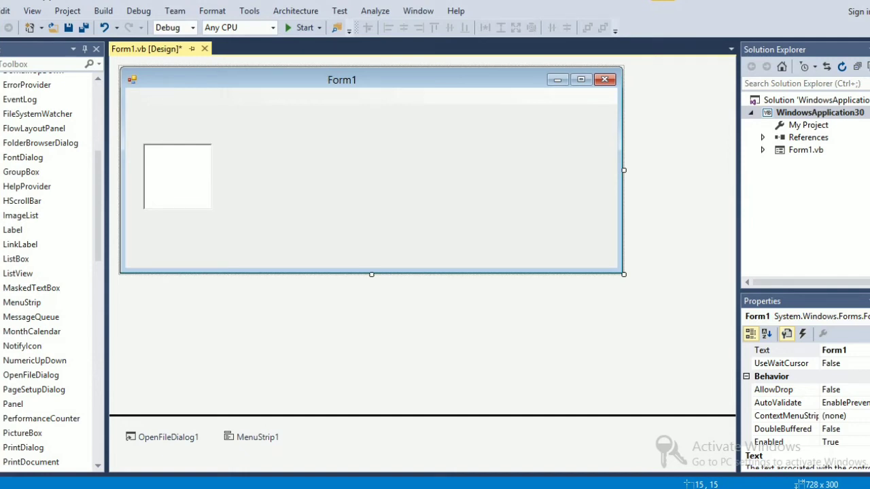
drag(371, 275, 371, 388)
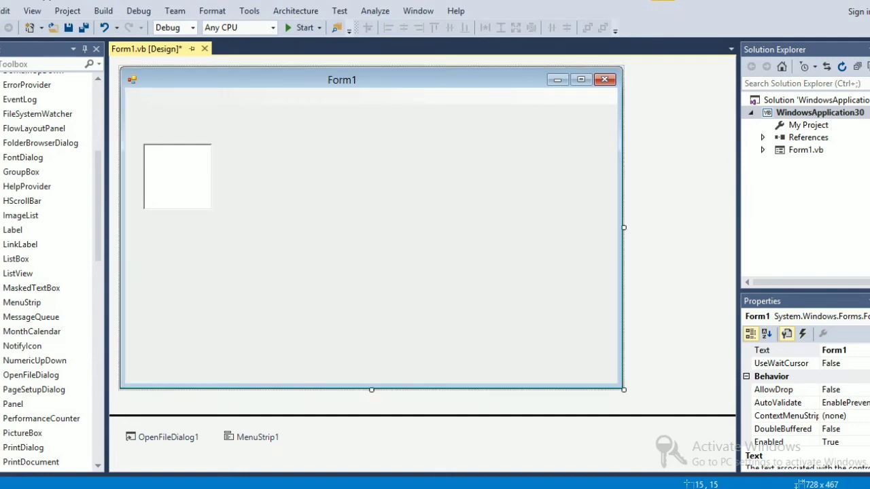
Stretch RichTextBox1 taller to fill the form and select the menu strip for editing
click(177, 176)
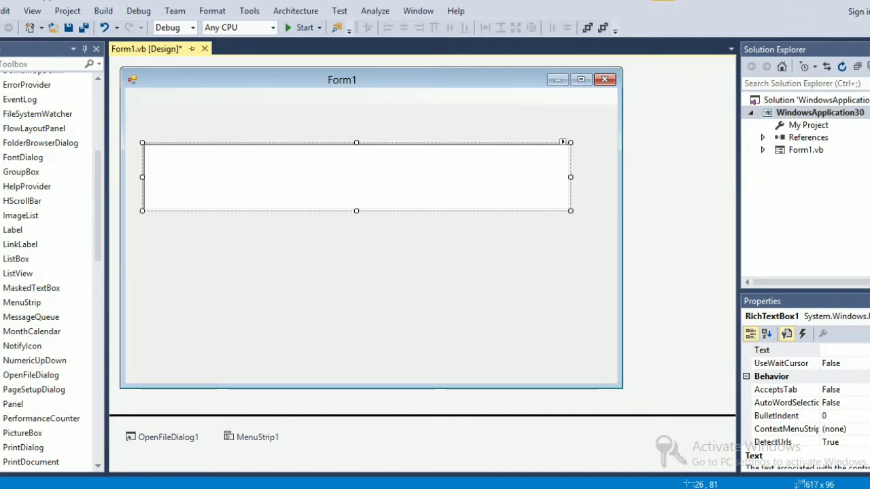
drag(356, 211, 356, 327)
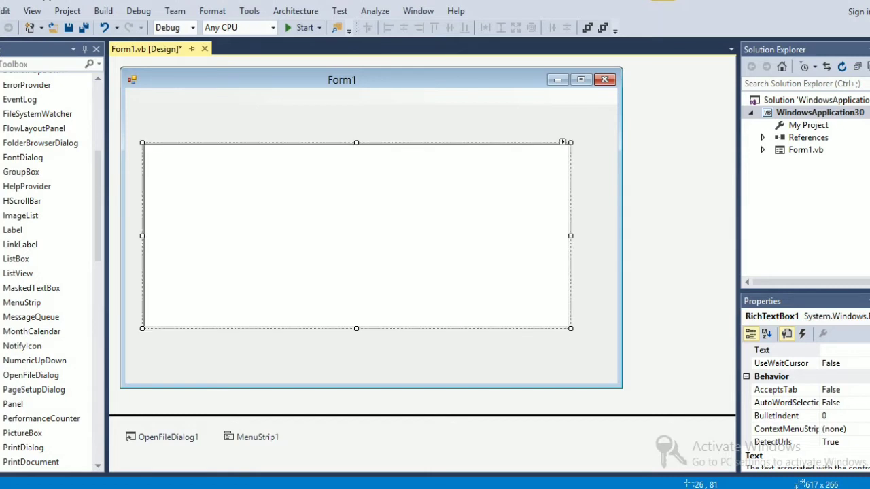
click(257, 436)
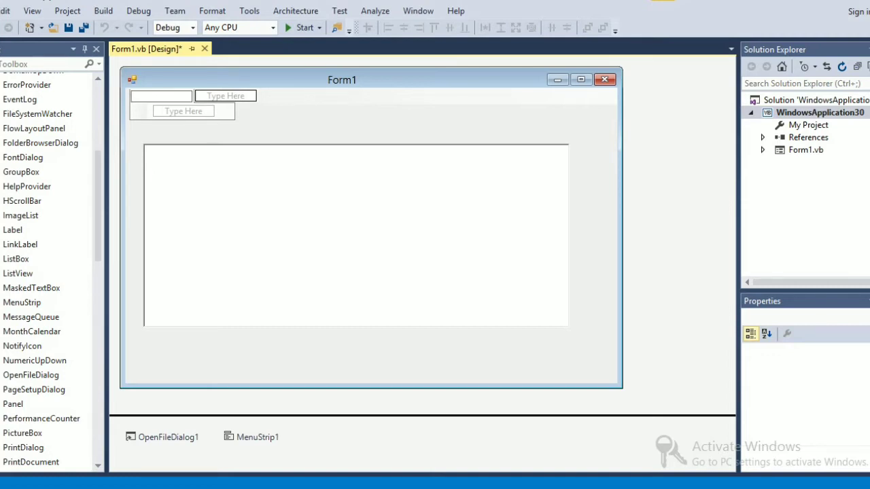
Create a File menu with an OpenFile item and generate its Click handler
text(File)
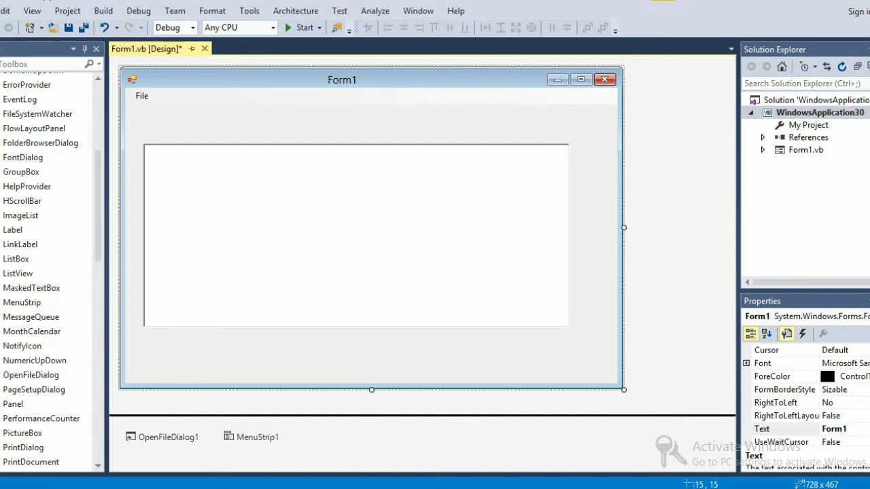
click(142, 95)
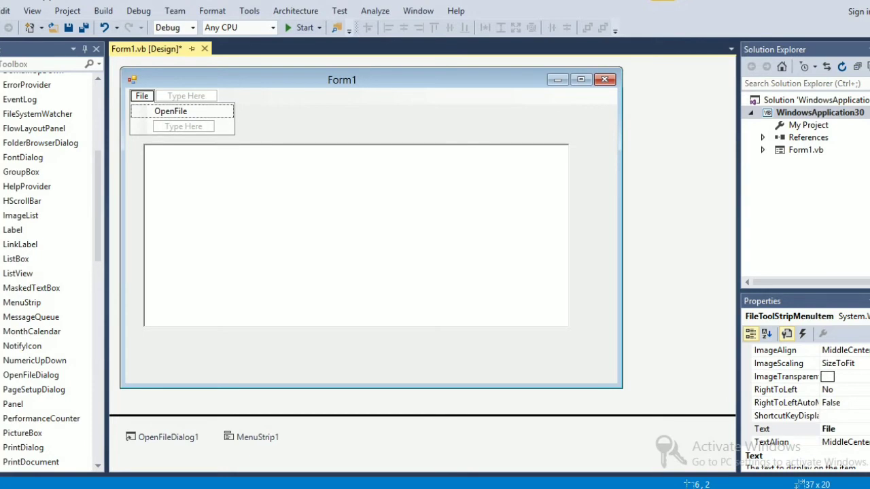
click(172, 112)
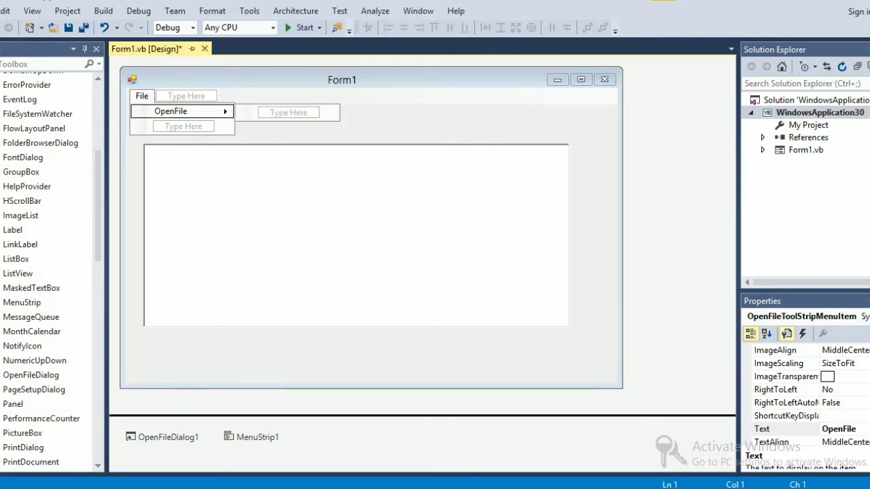
double_click(170, 111)
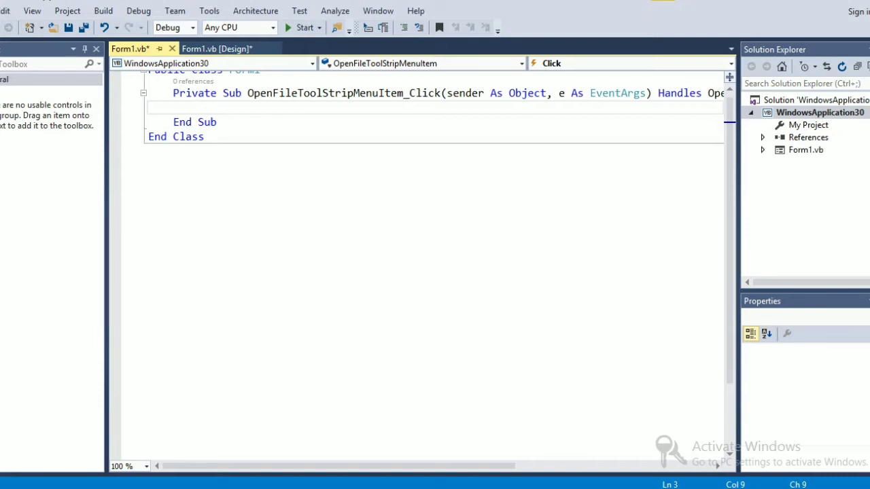
Declare 'Dim StreamR As StreamReader' in the handler and import System.IO via the quick fix
text(Dim)
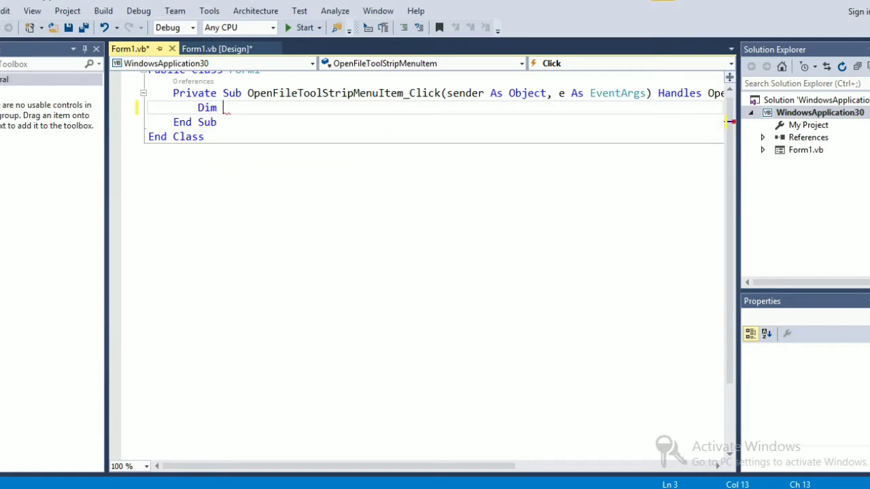
text(St)
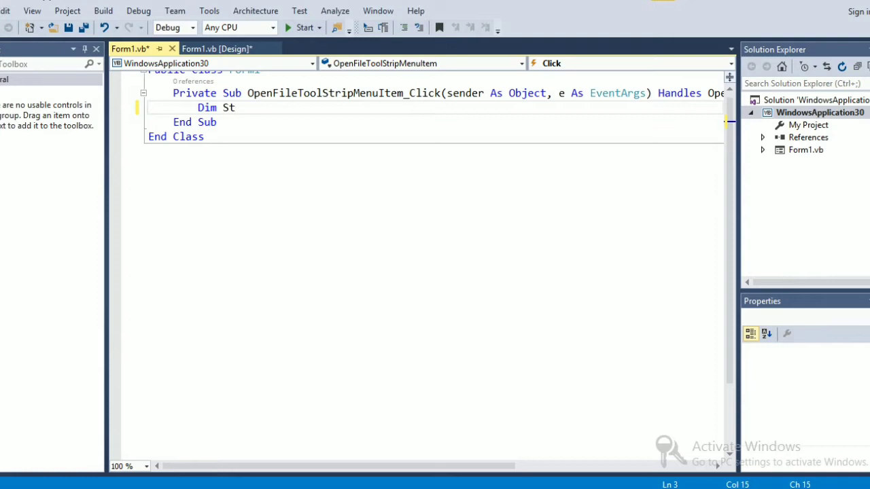
text(ream)
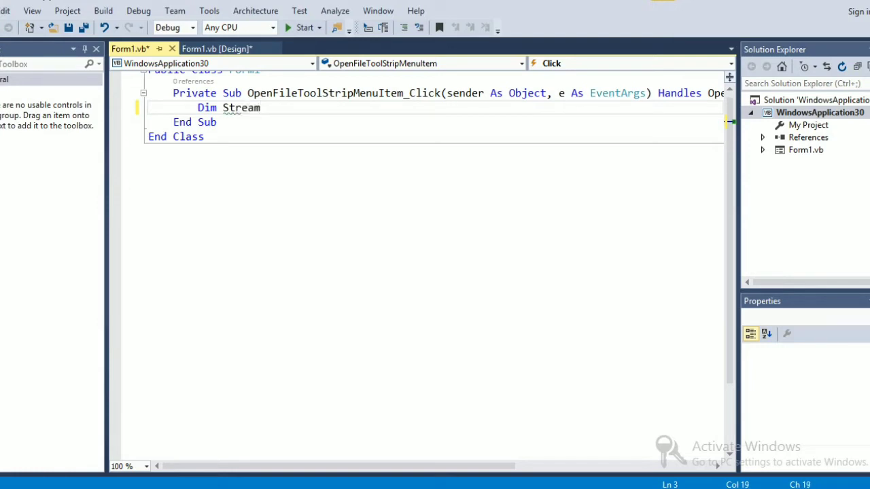
text(R)
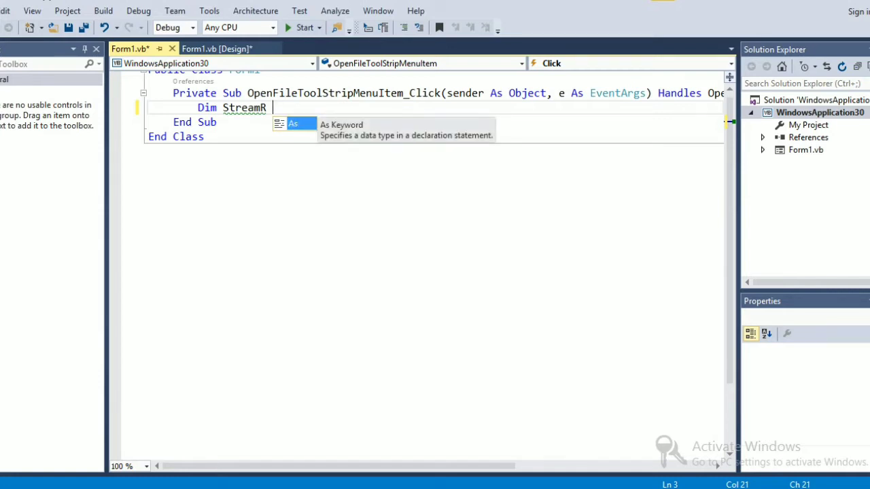
text(As)
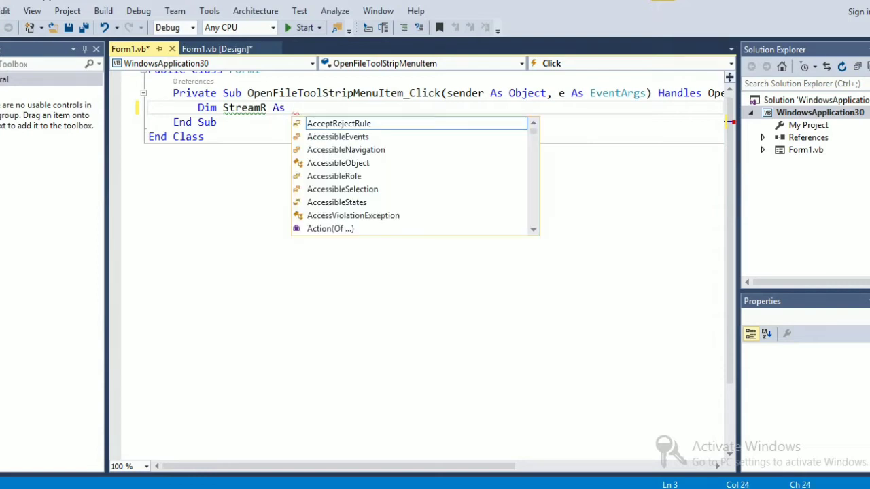
mouse_move(339, 123)
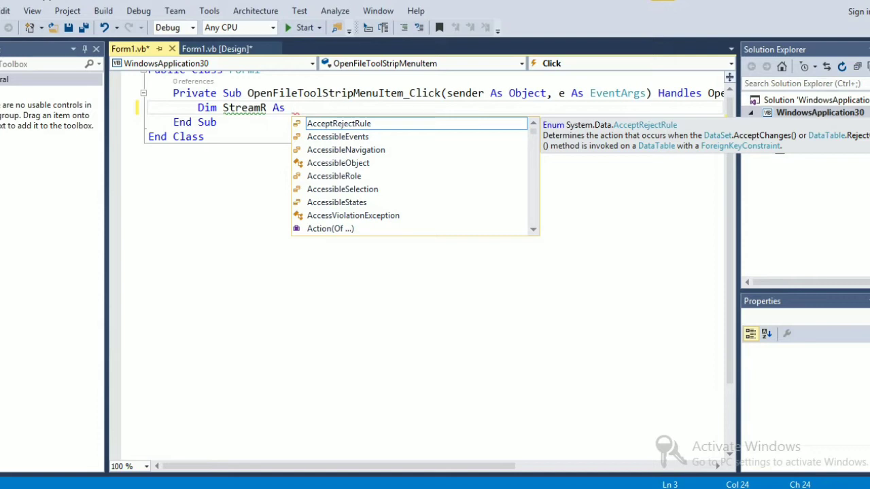
text(StreamR)
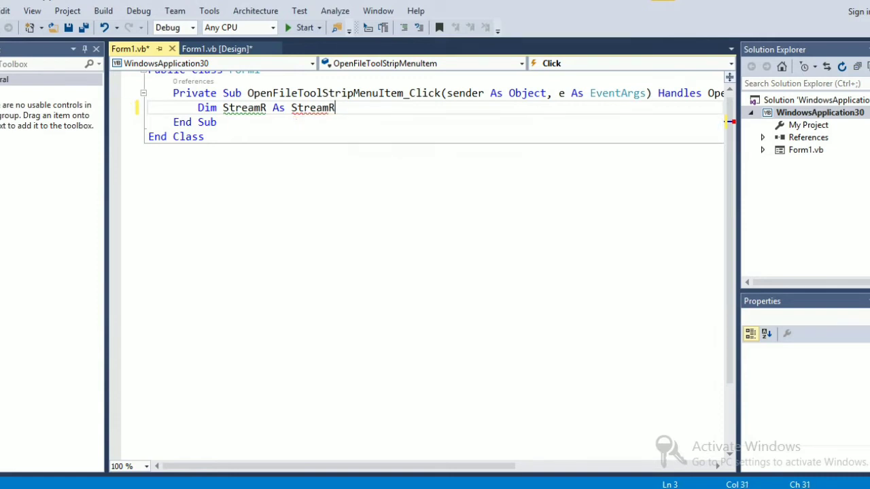
text(eader)
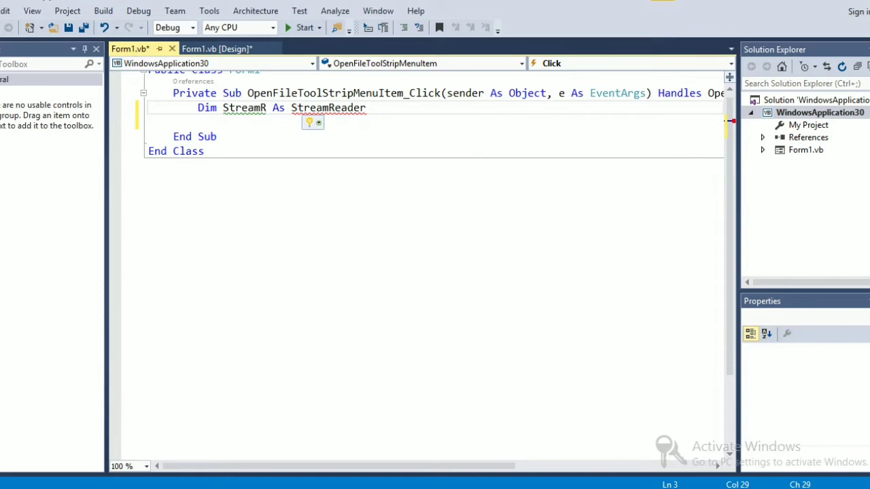
click(307, 123)
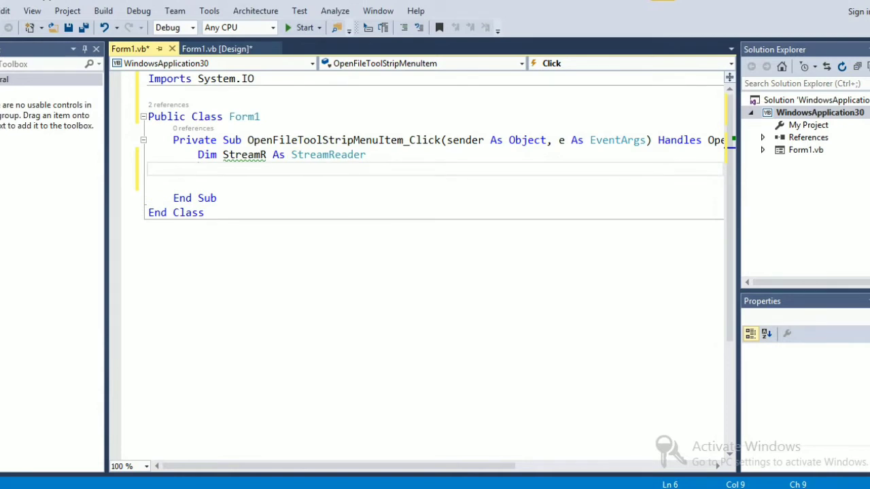
Write OpenFileDialog1.Filter = "TextFile [*.text*]|*.txt]" for the text-file choice
text(Op)
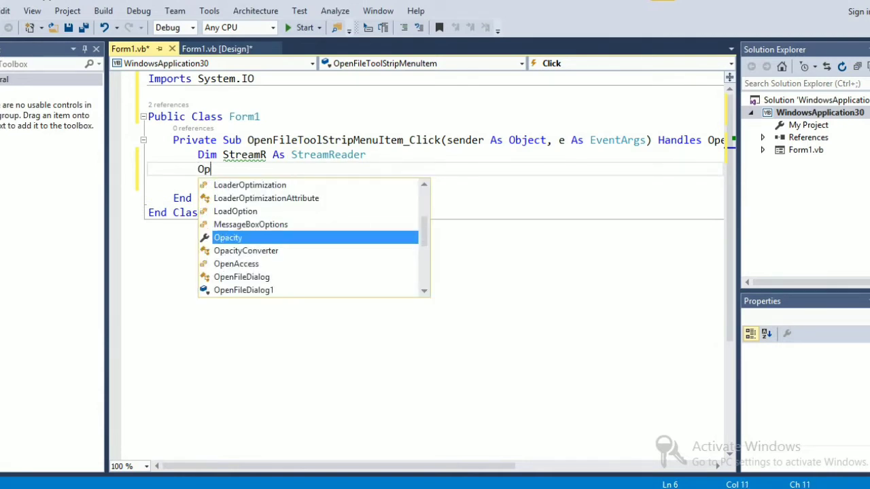
text(enFileDialog1.)
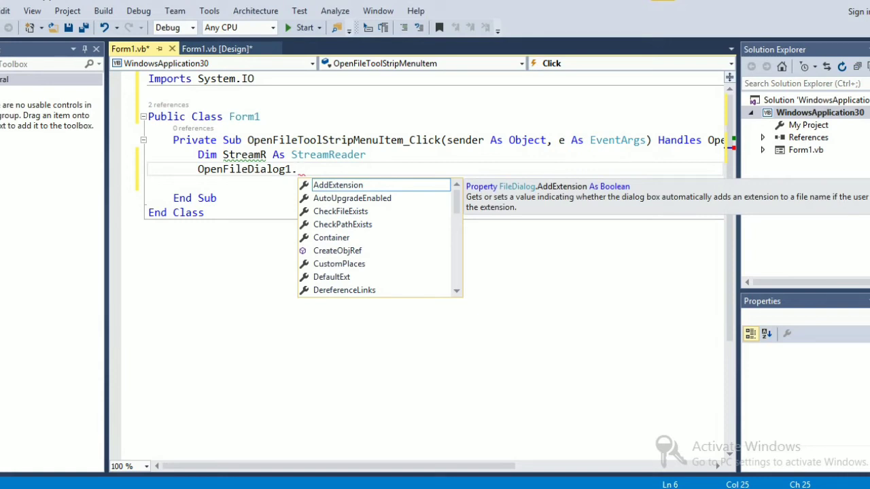
text(fi)
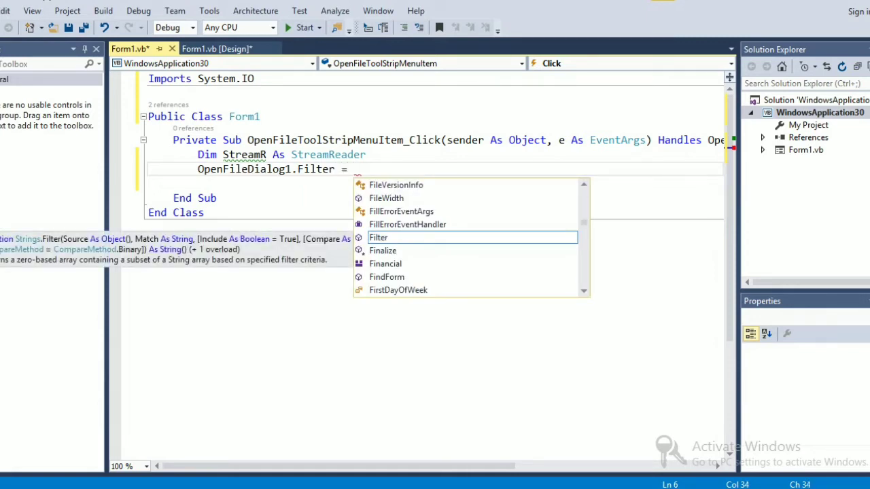
text(")
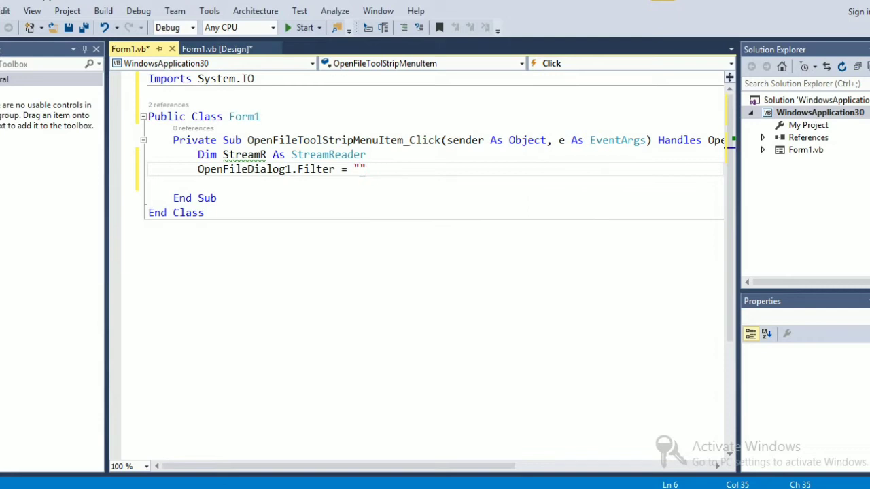
text(Tex)
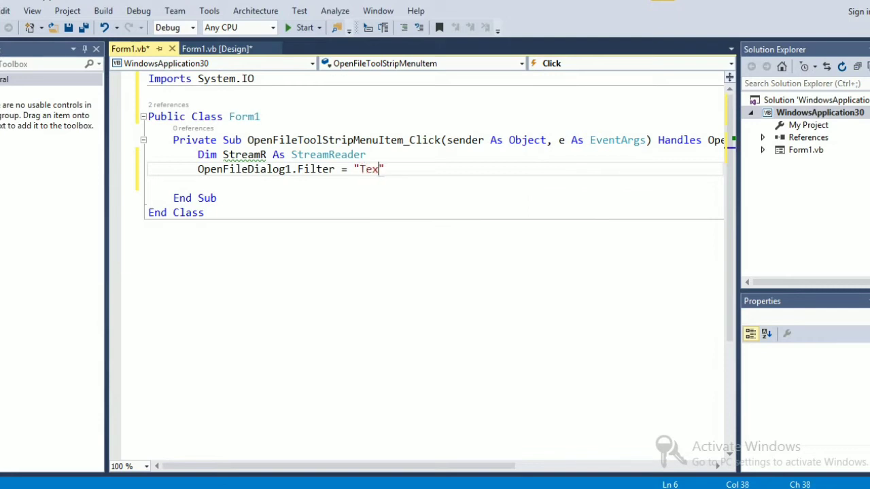
text(t)
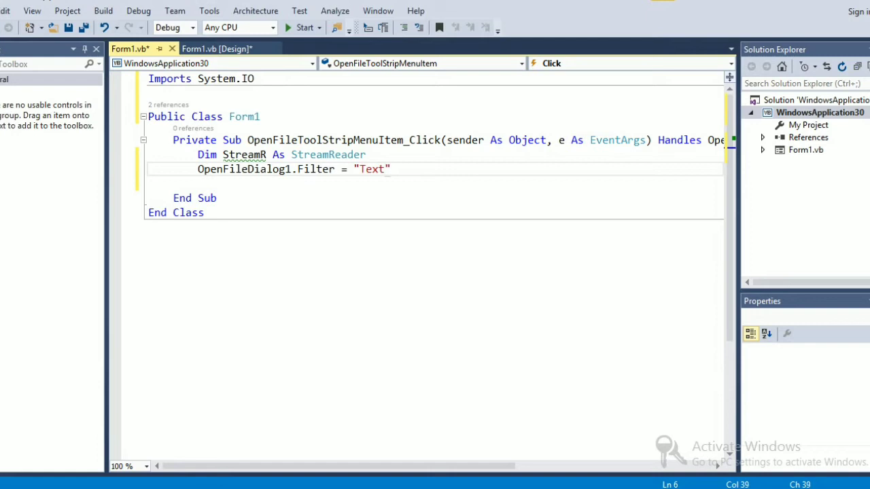
text(File)
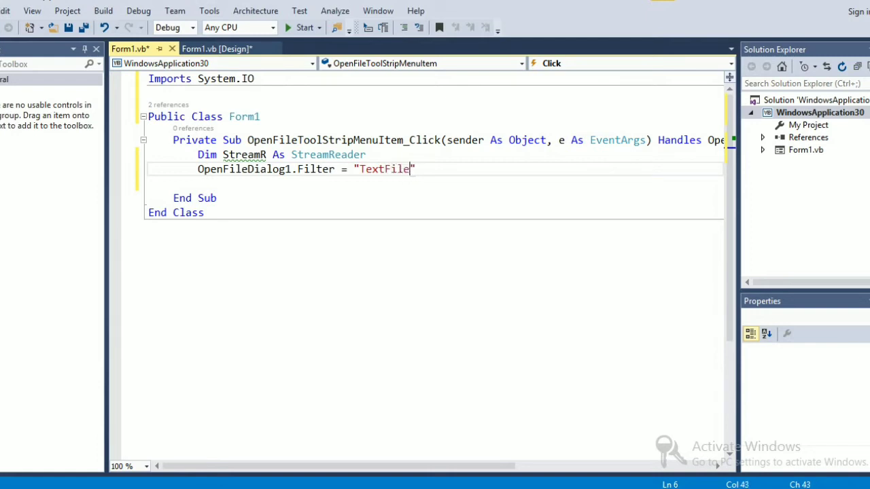
text(" ")
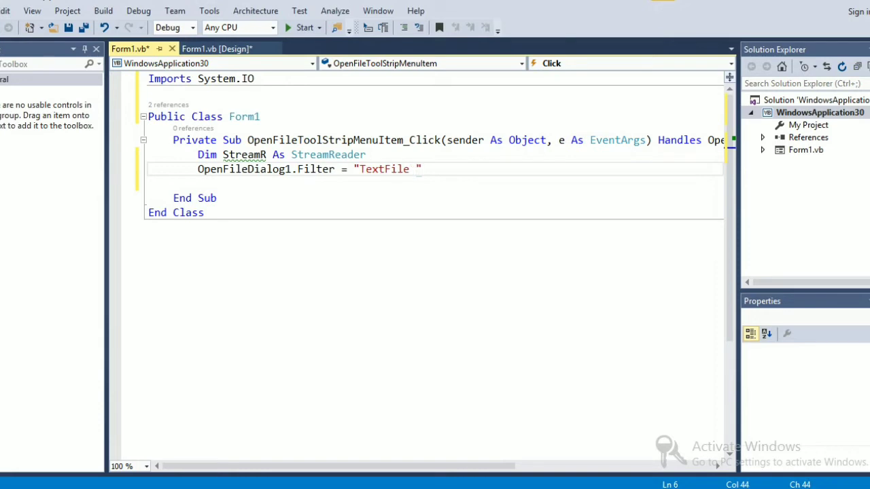
text([])
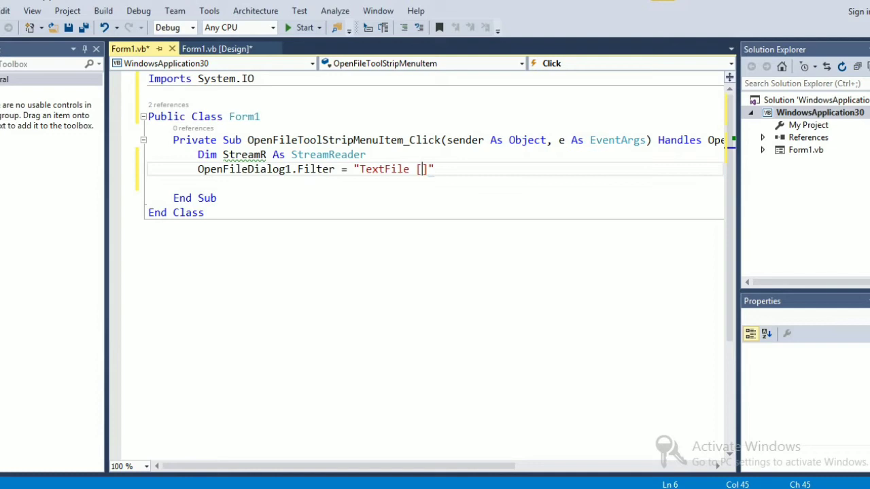
text(*)
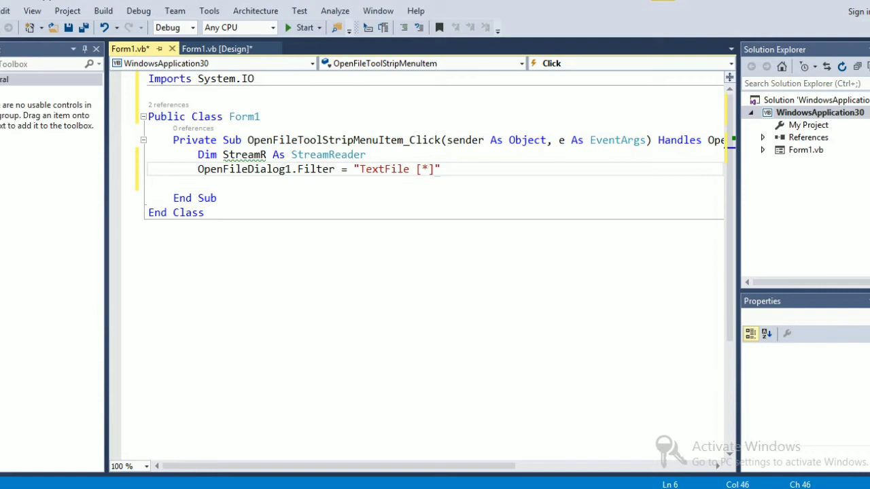
text(.)
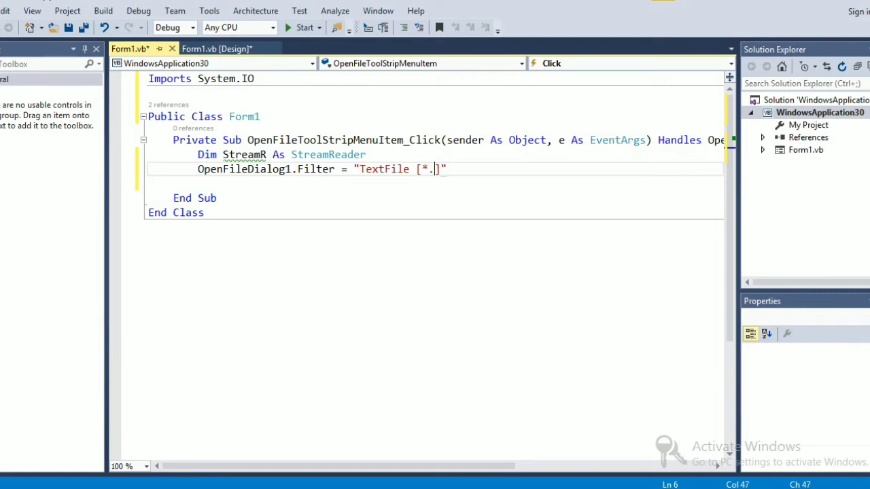
text(text)
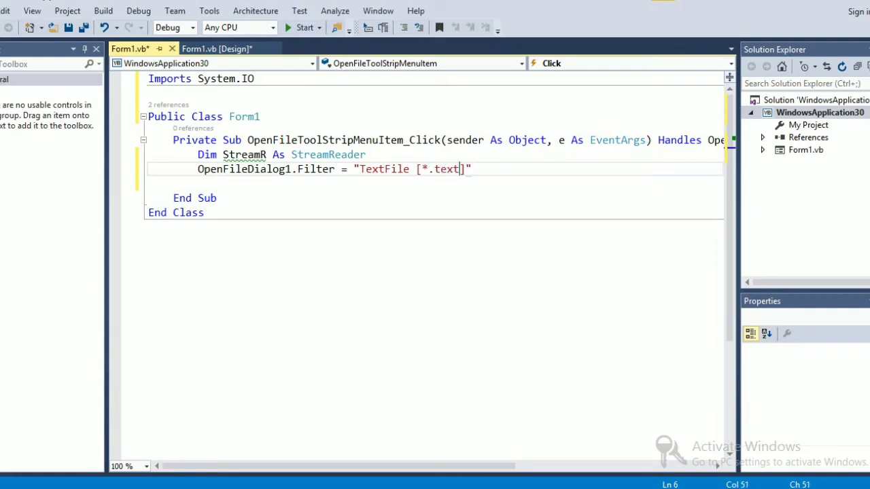
text(*)
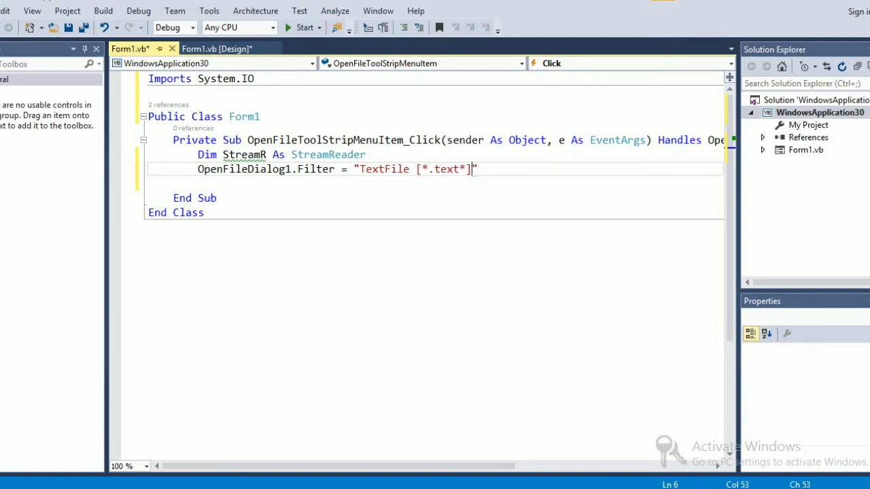
text(|)
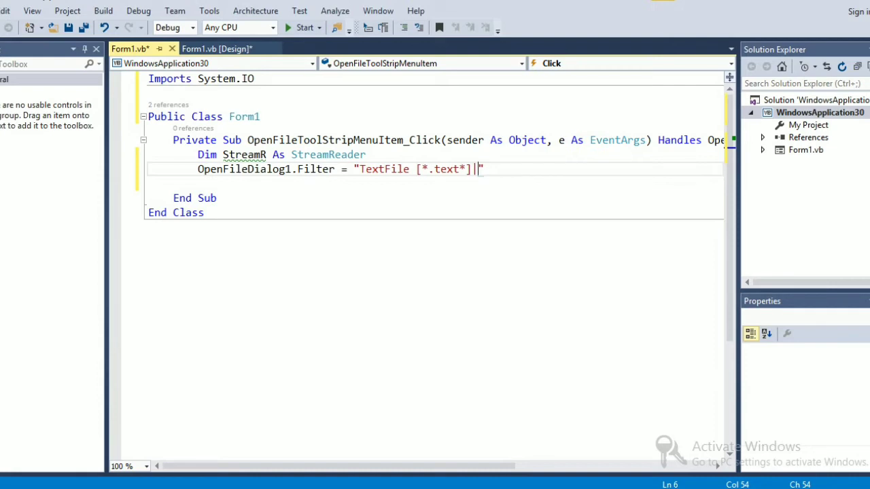
text(*)
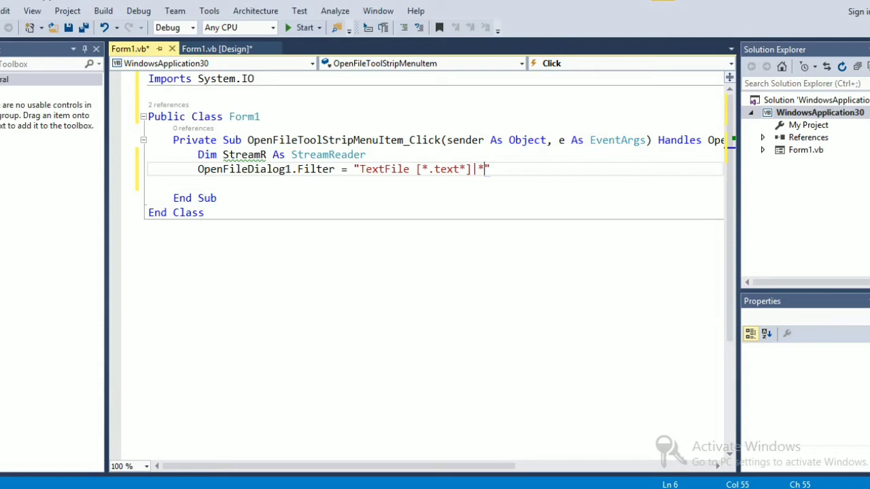
text(.txt)
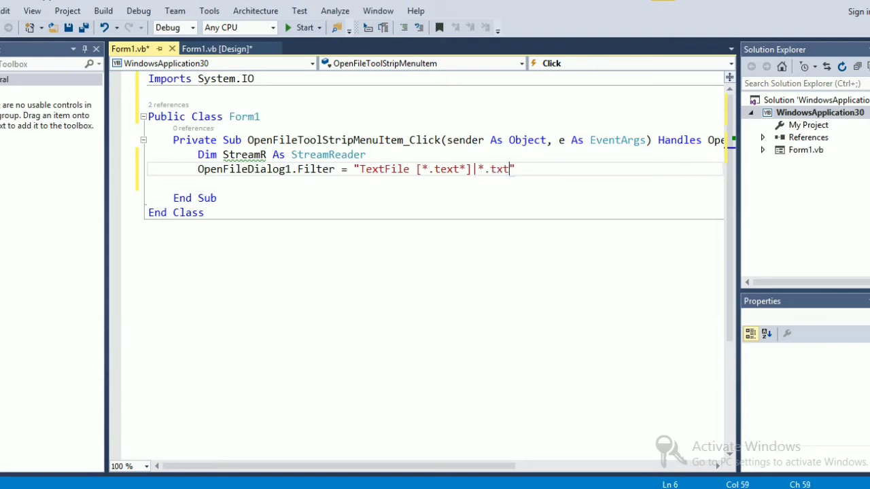
text(])
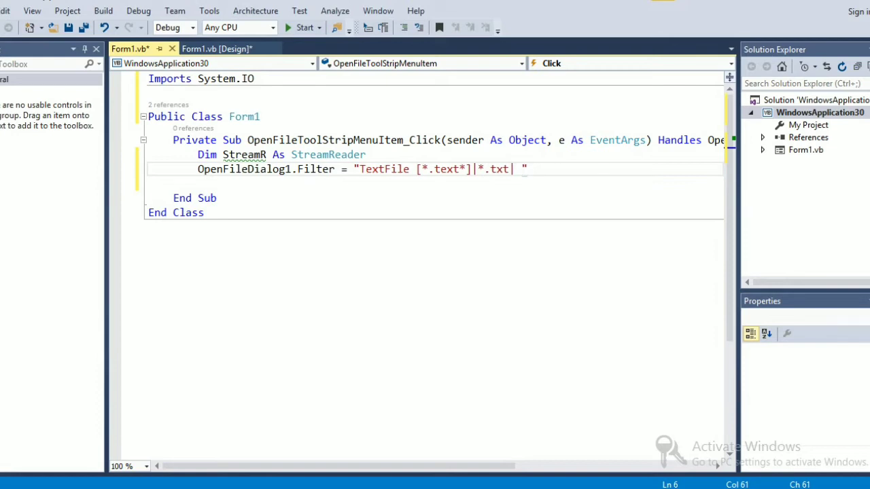
Append the 'All Files[*.*]' choice to the filter string and start a new line
key(Backspace)
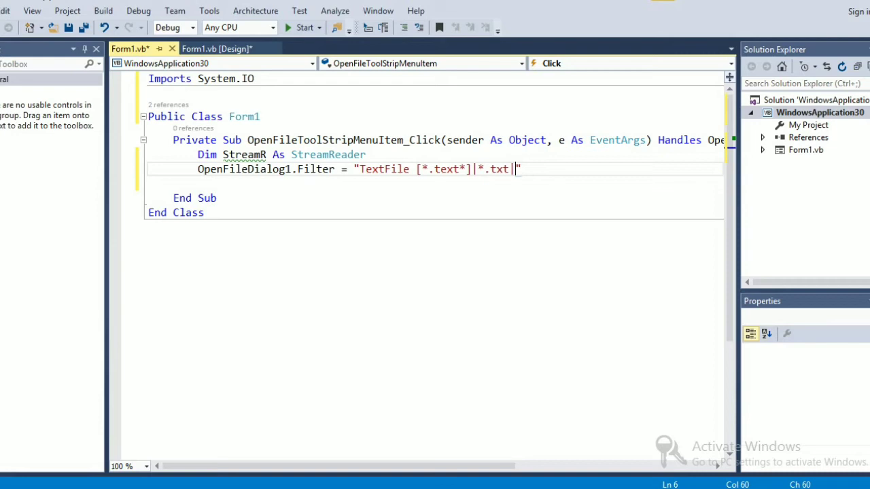
text(All)
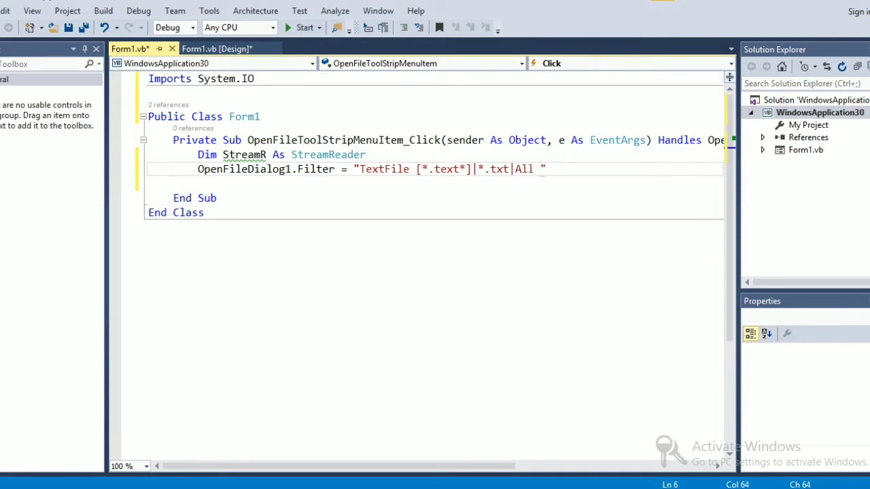
text(Files)
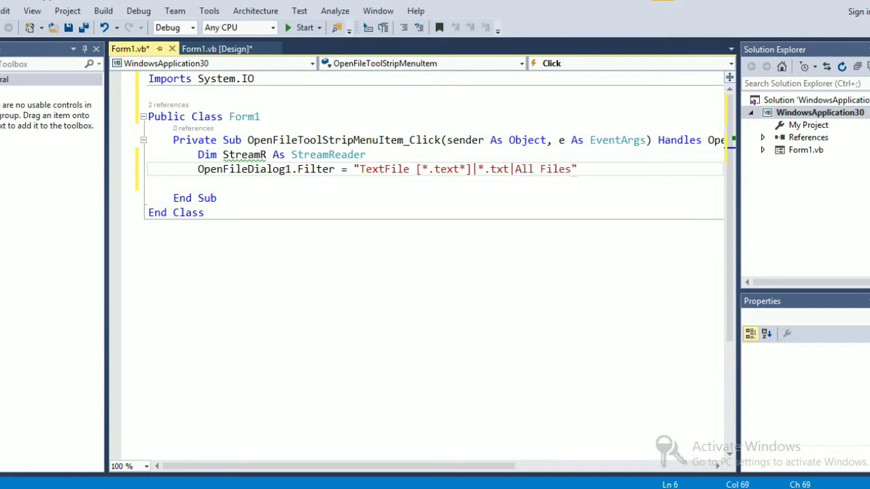
text([])
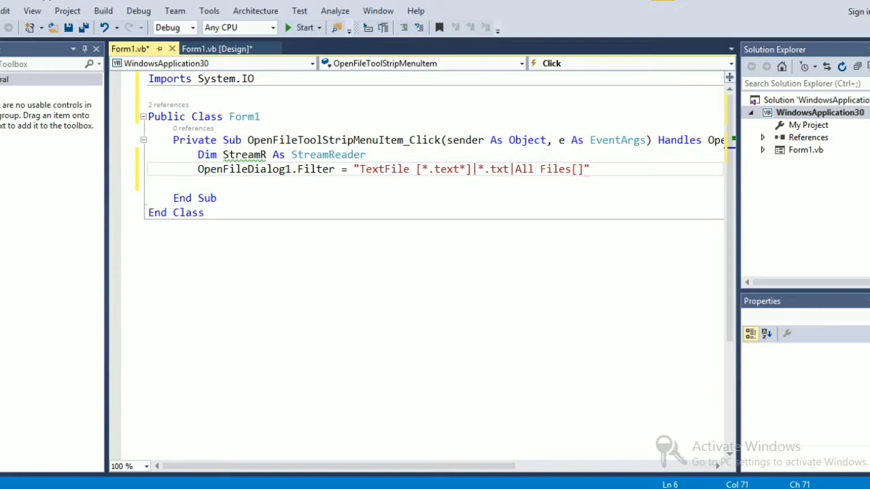
text(8)
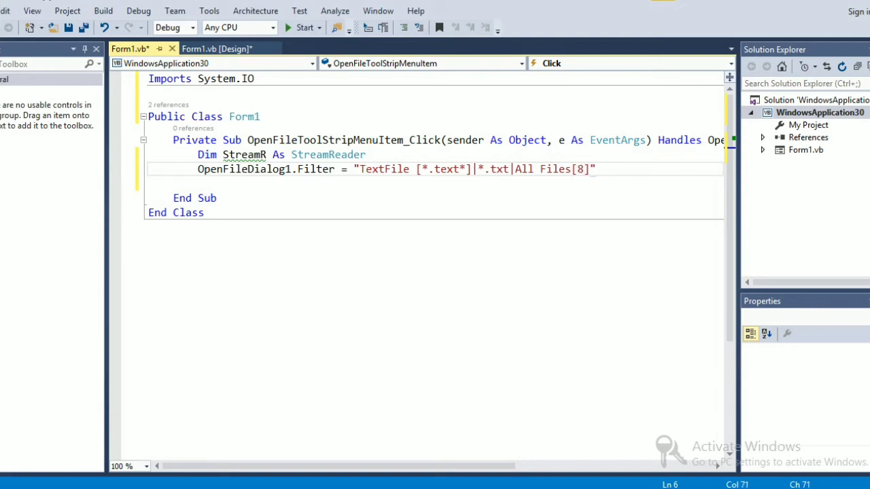
text(*)
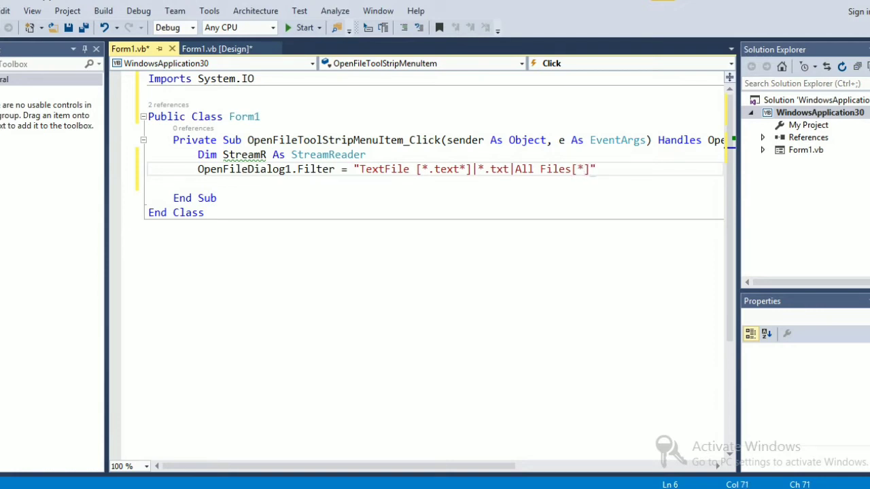
text(.*)
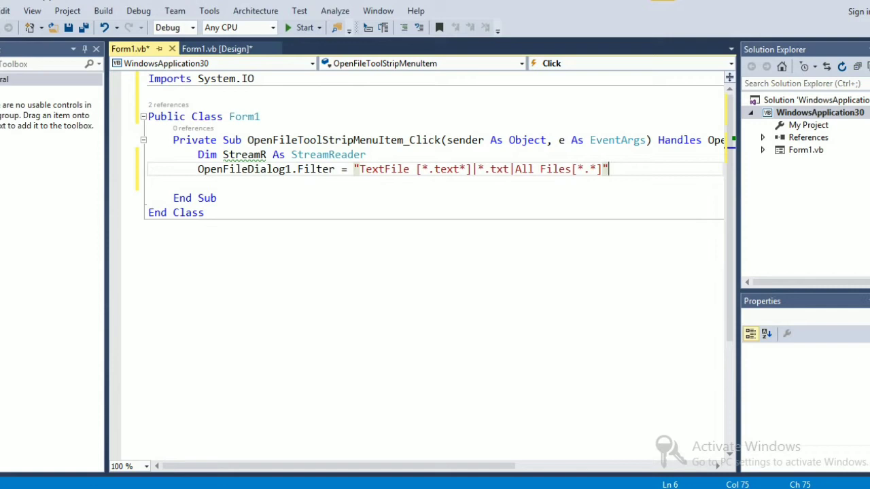
key(Enter)
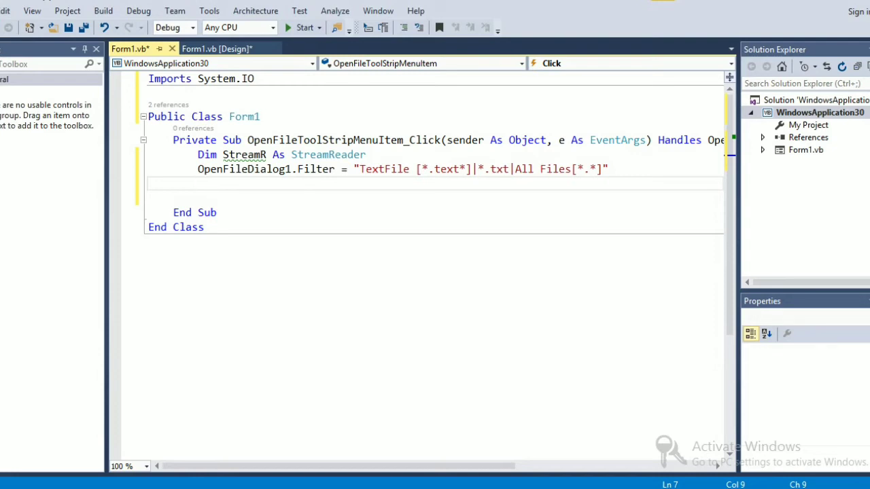
Write OpenFileDialog1.CheckFileExists = True below the filter line
text(Open)
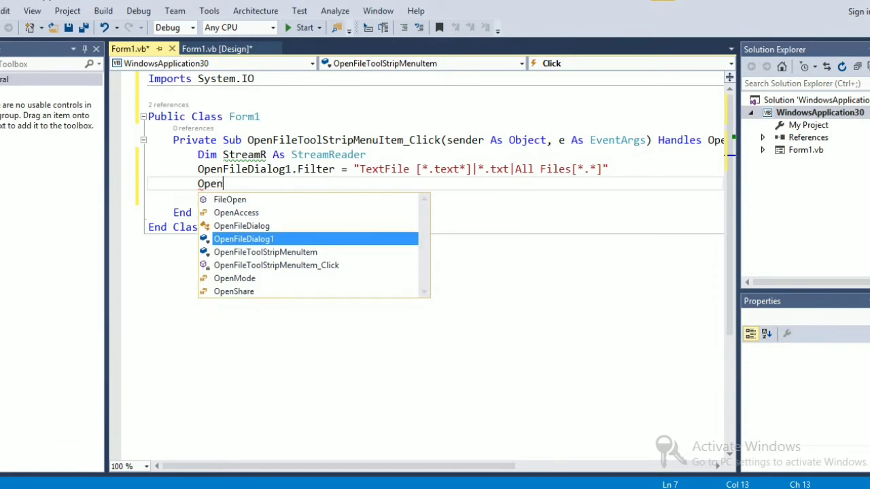
text(FileDialog1)
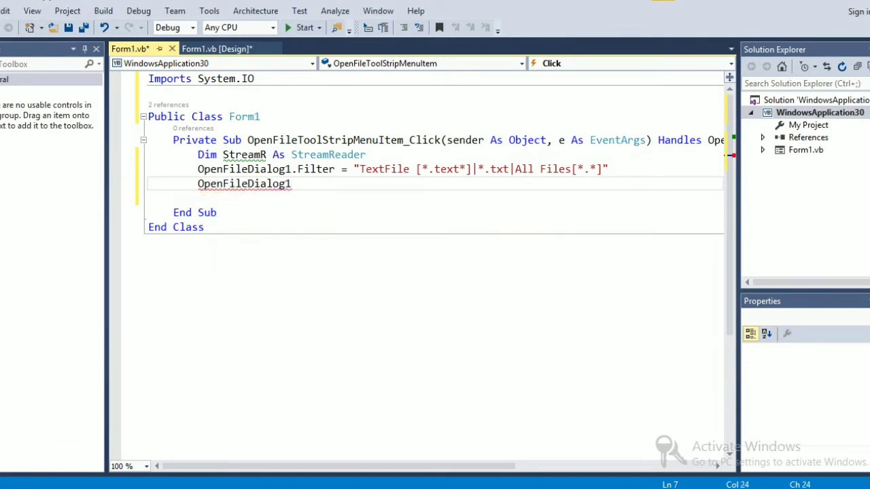
text(.)
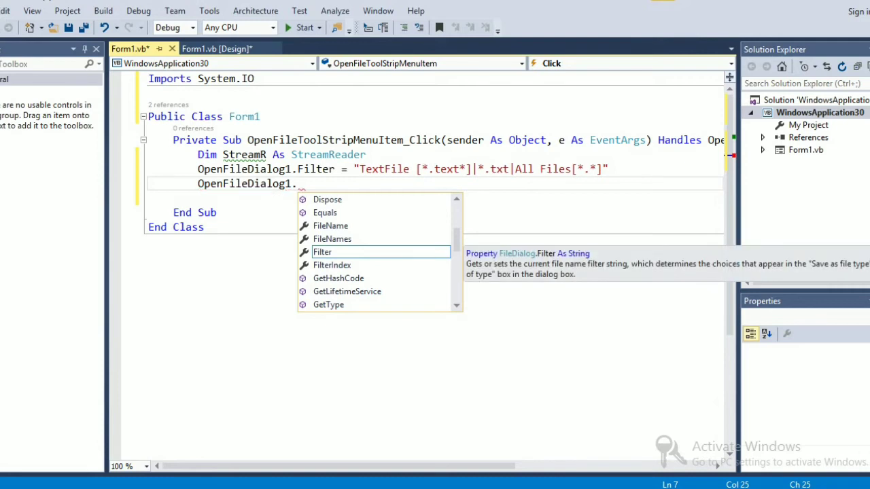
text(CheckFileExists)
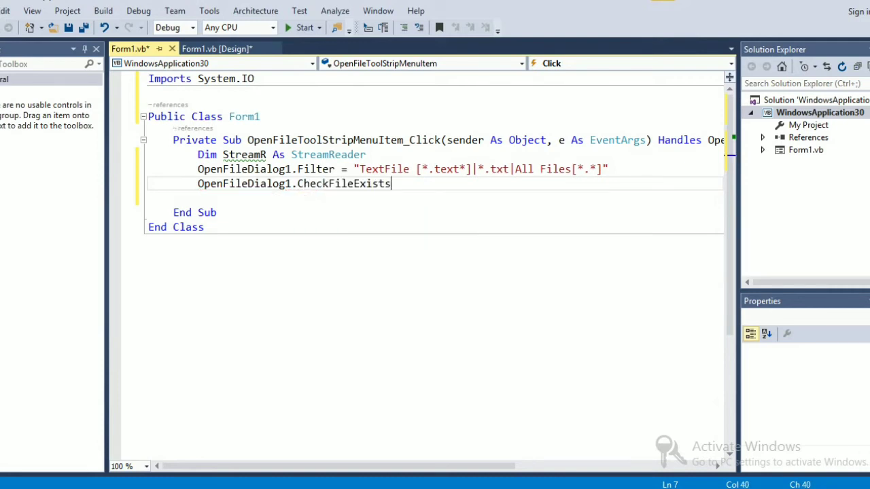
text(=)
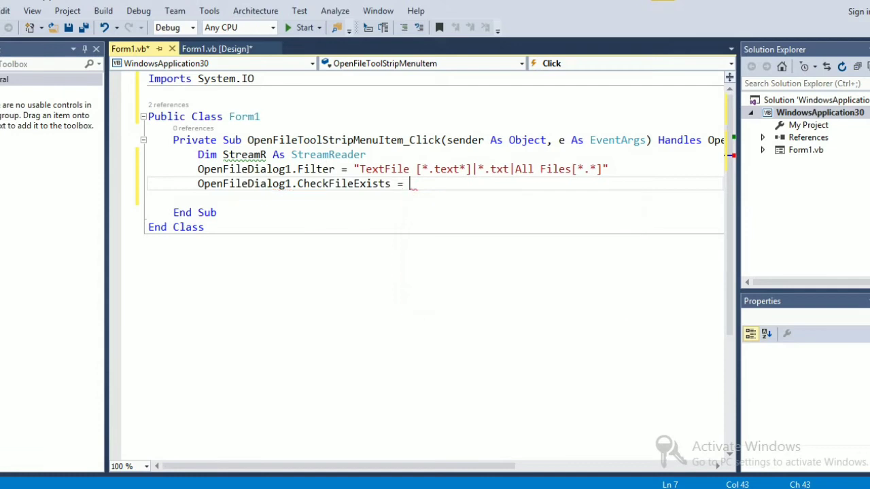
text(True)
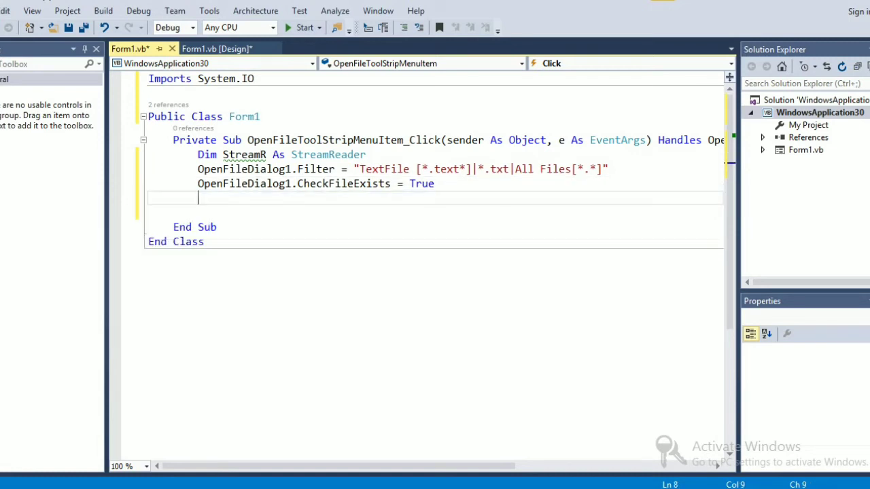
Write 'If OpenFileDialog1.ShowDialog() = Windows.Forms.DialogResult.OK Then' with its End If
text(If)
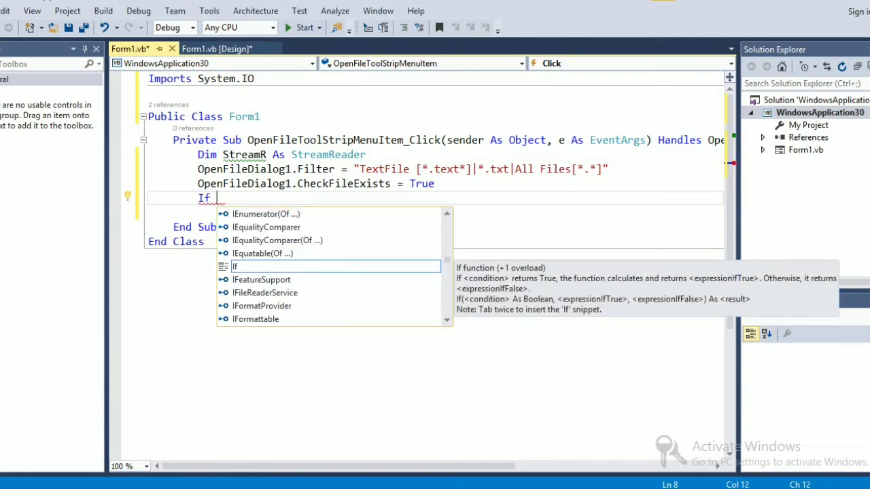
text(OpenFileDialog1)
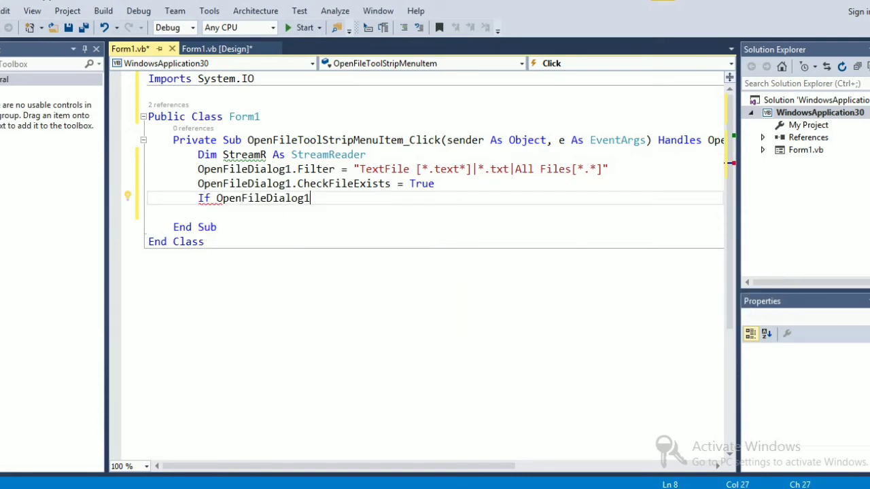
text(.)
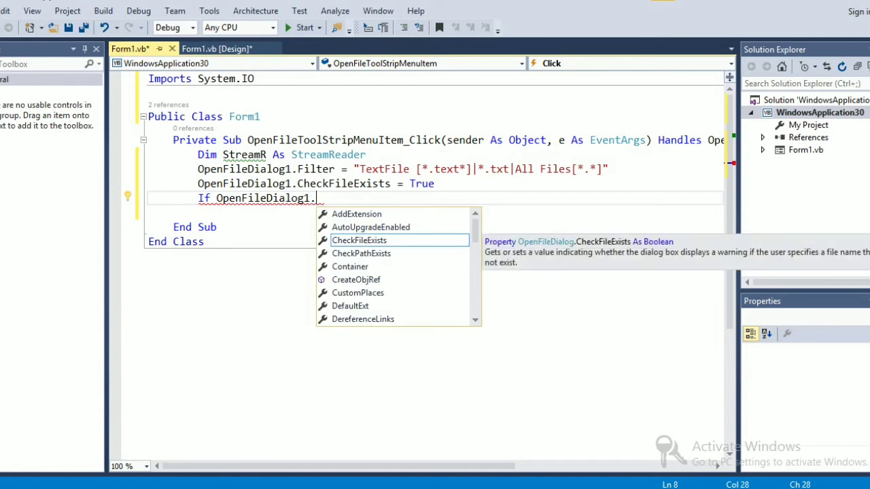
text(ShowDialog)
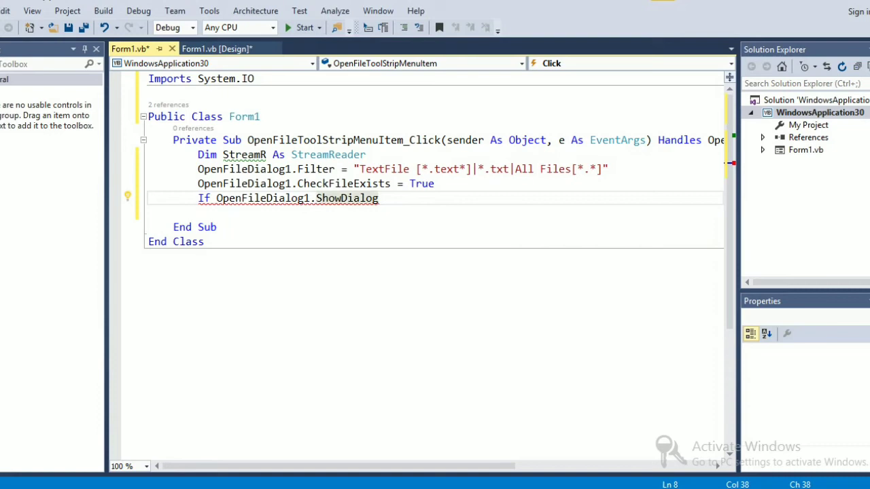
text(() =)
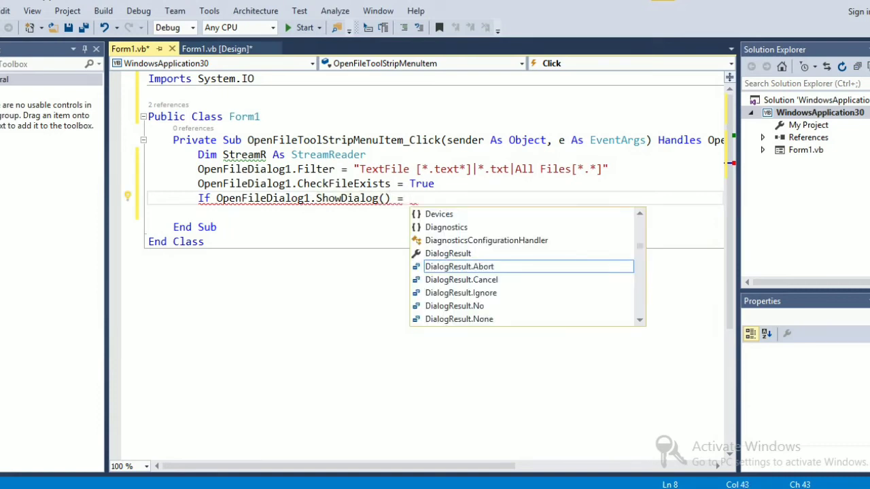
text(Windows)
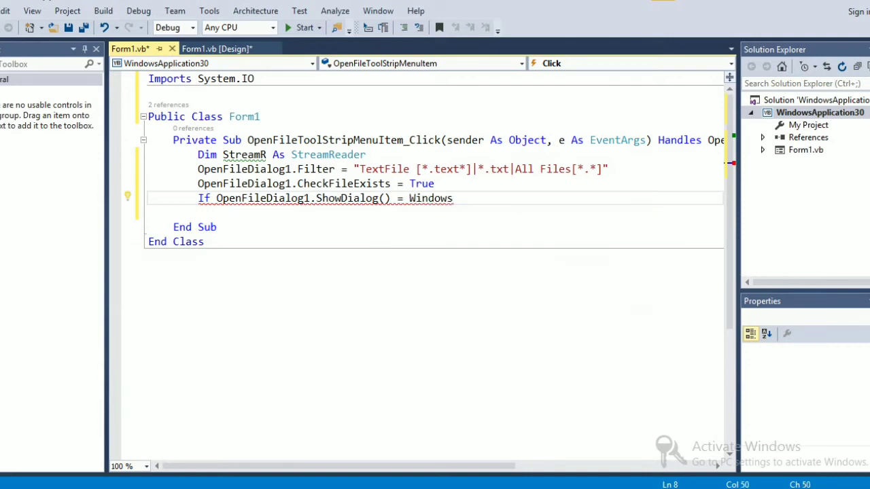
text(.F)
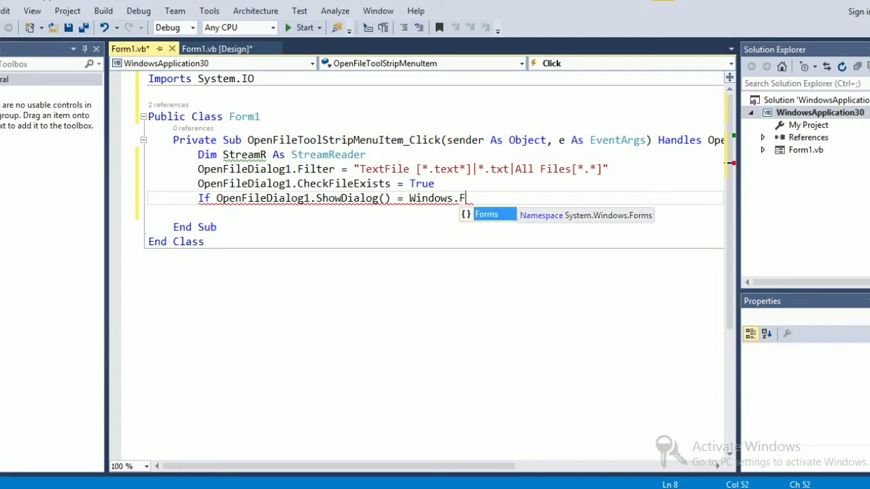
text(orms)
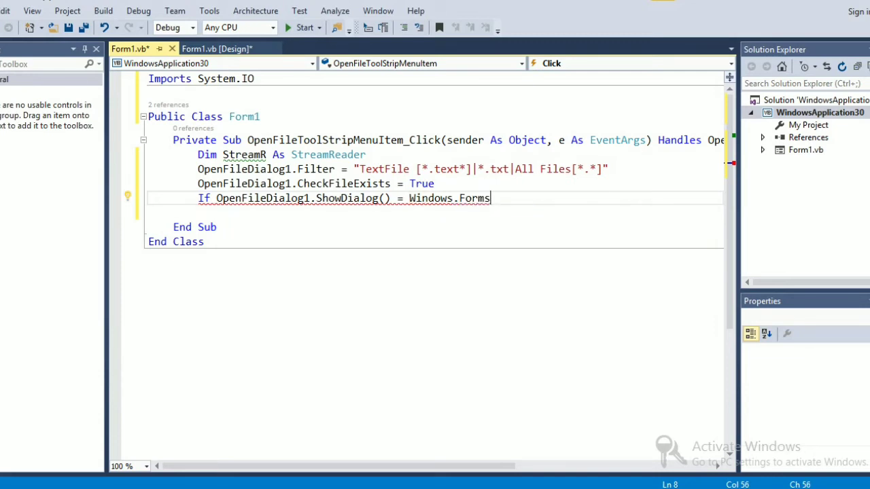
text(.)
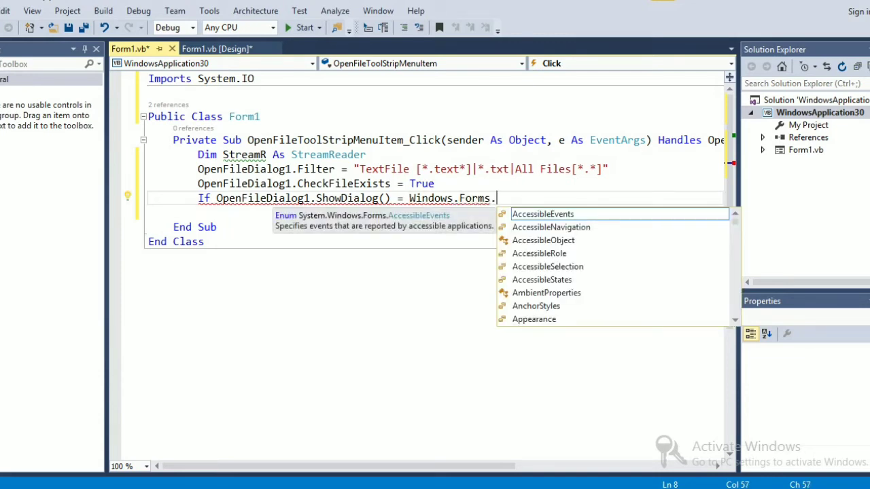
text(DialogResult.)
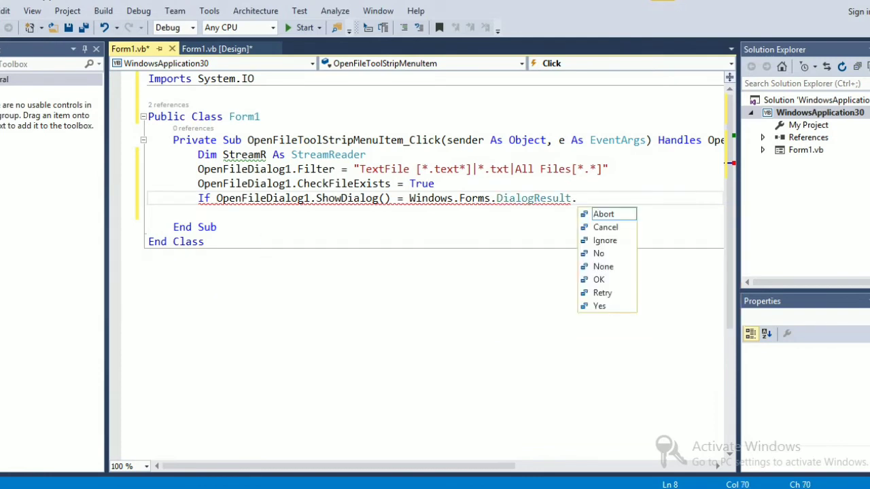
text(Ok)
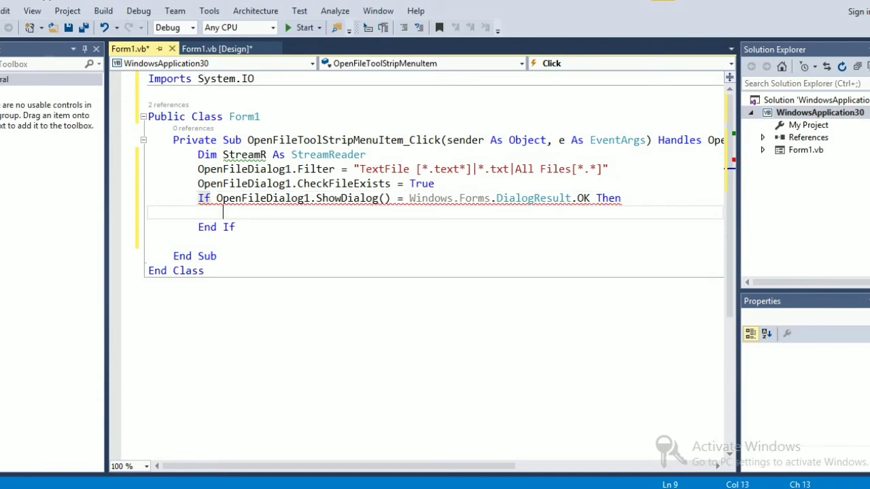
Insert a Try/Catch block inside the If and call OpenFileDialog1.OpenFile() within it
text(Try)
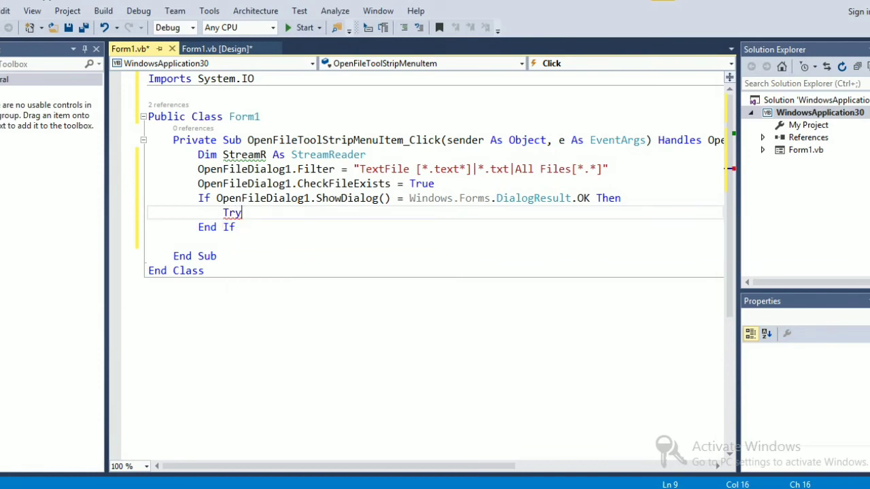
key(Enter)
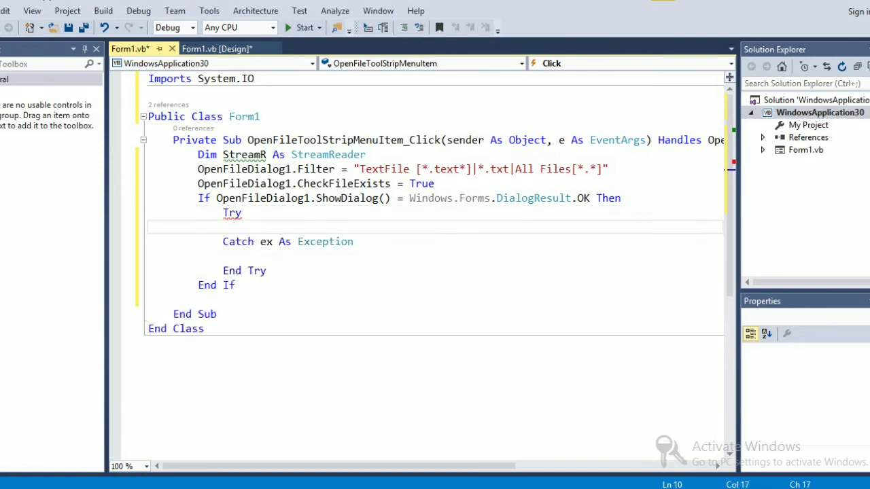
text(OpenFileDialog1)
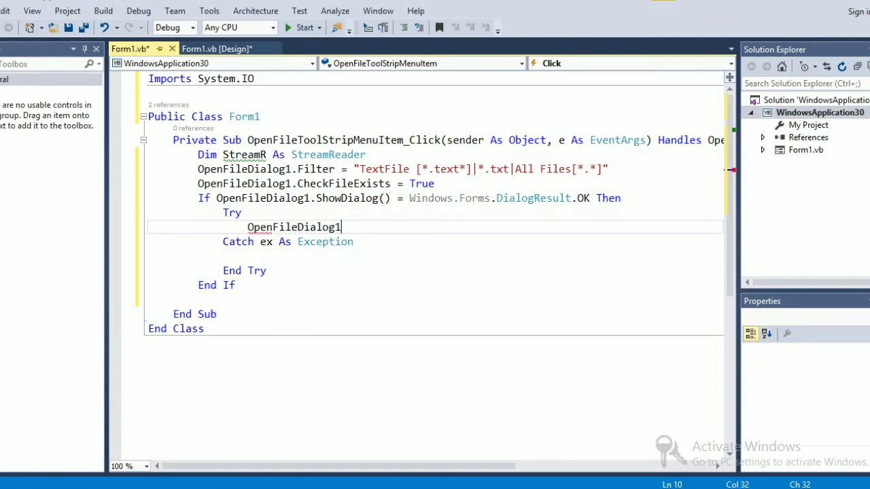
text(.)
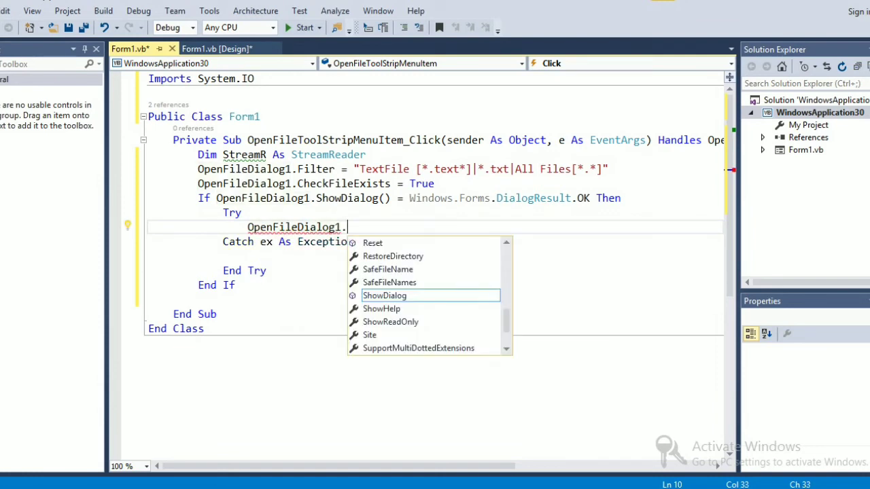
text(Open)
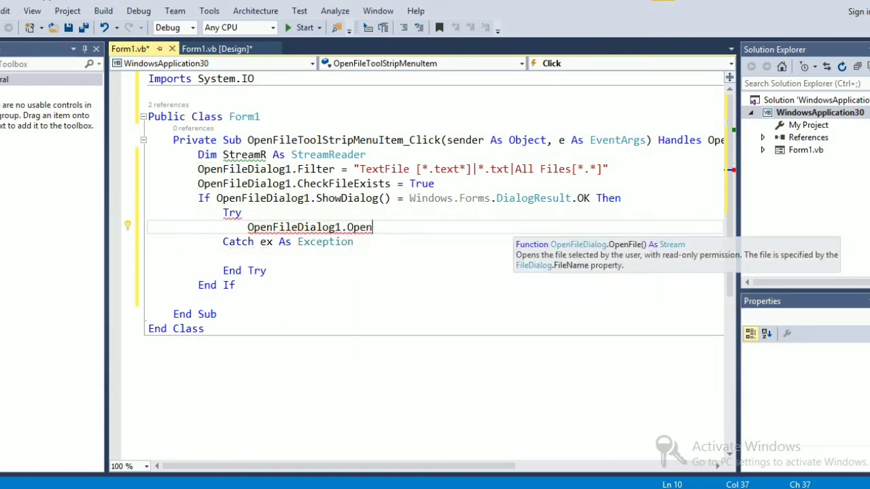
text(File())
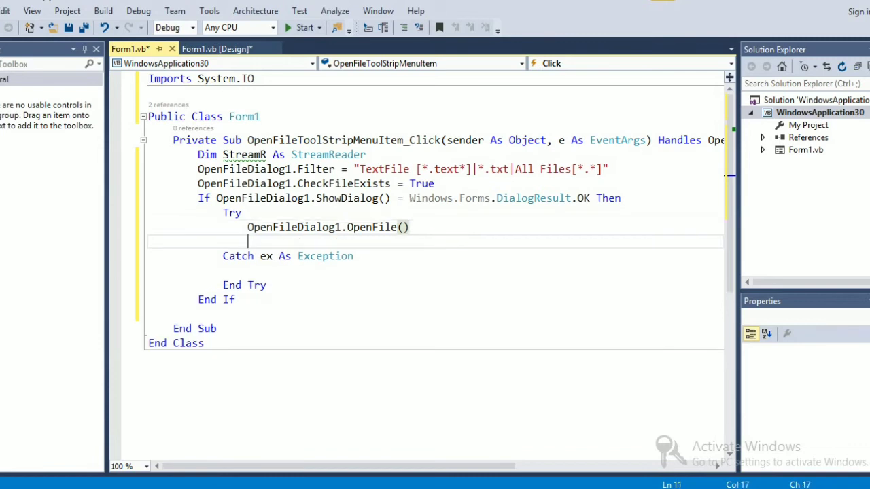
text(S)
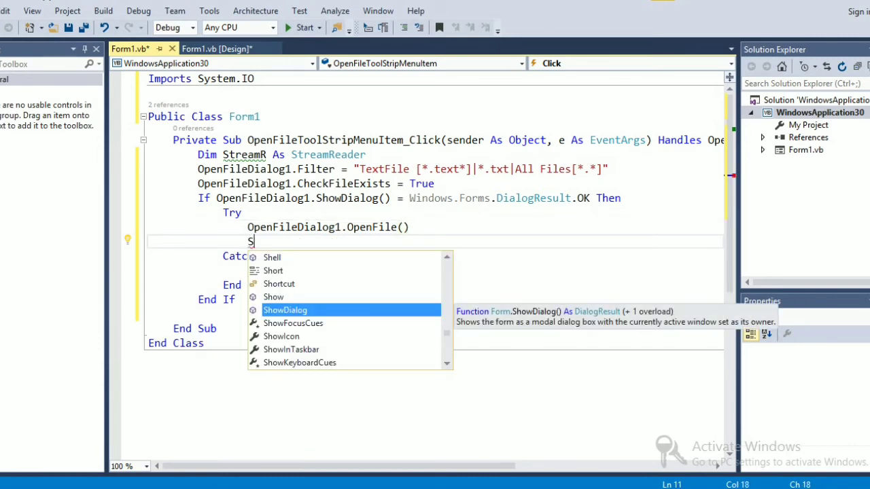
Write StreamR = File.OpenText(OpenFileDialog1.FileName) inside the Try block
text(treamR)
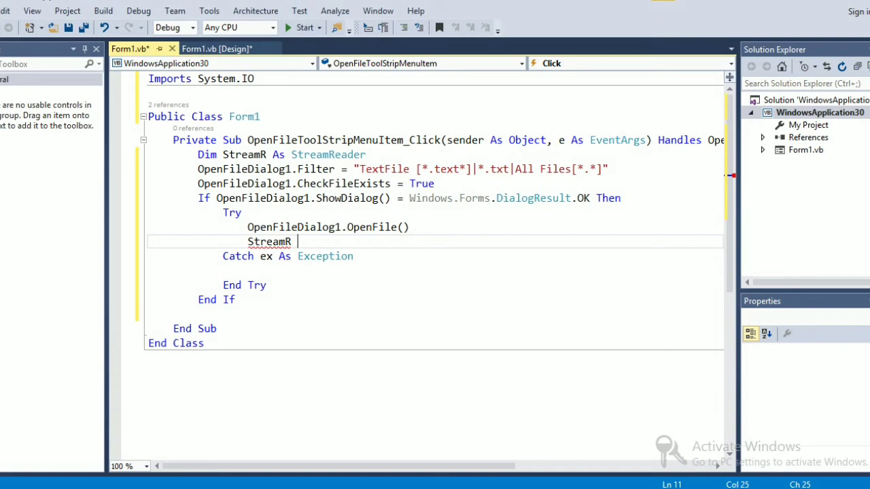
text(=)
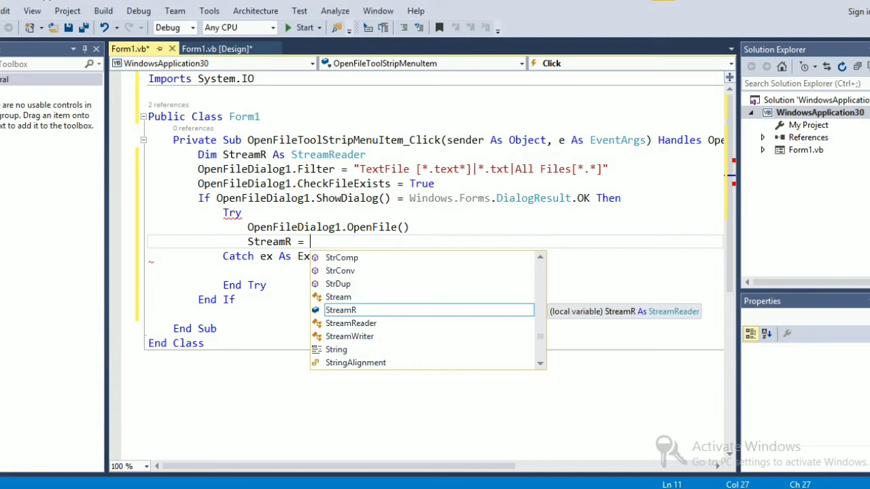
text(Fi)
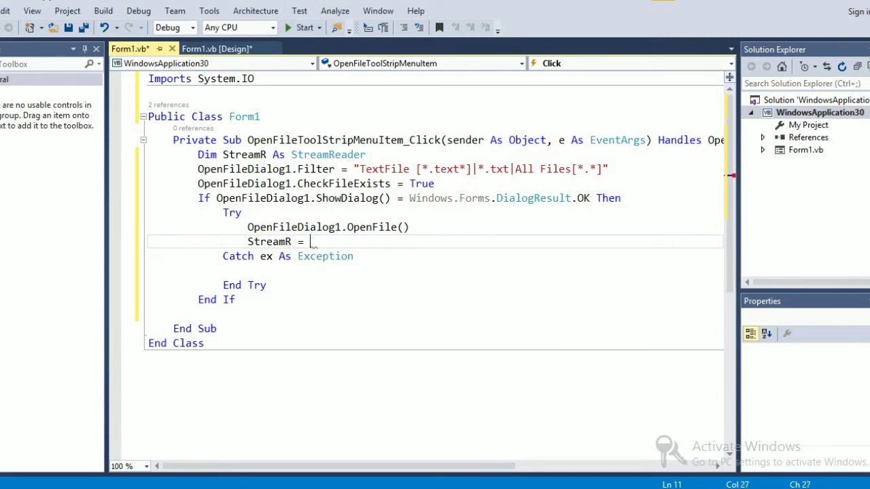
text(File.)
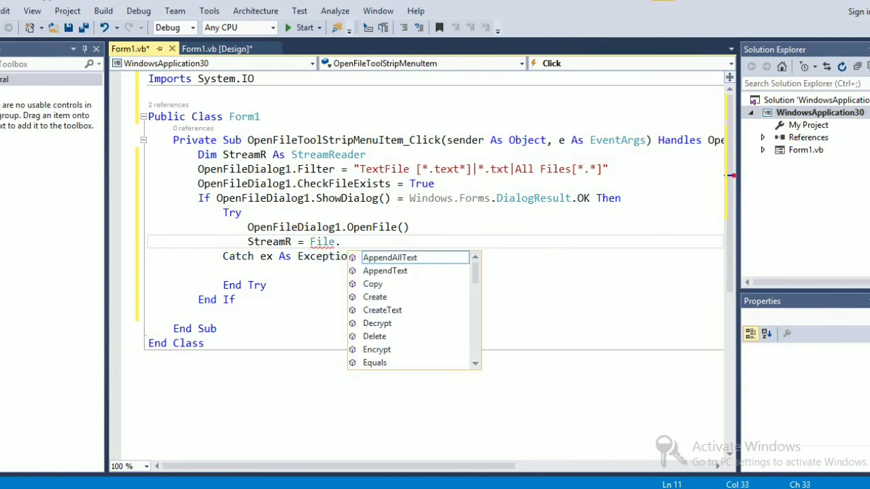
key(Escape)
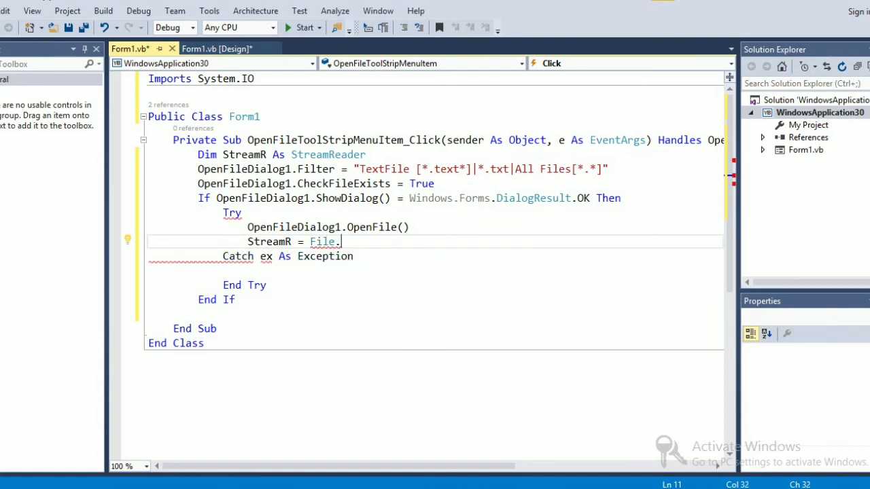
text(O)
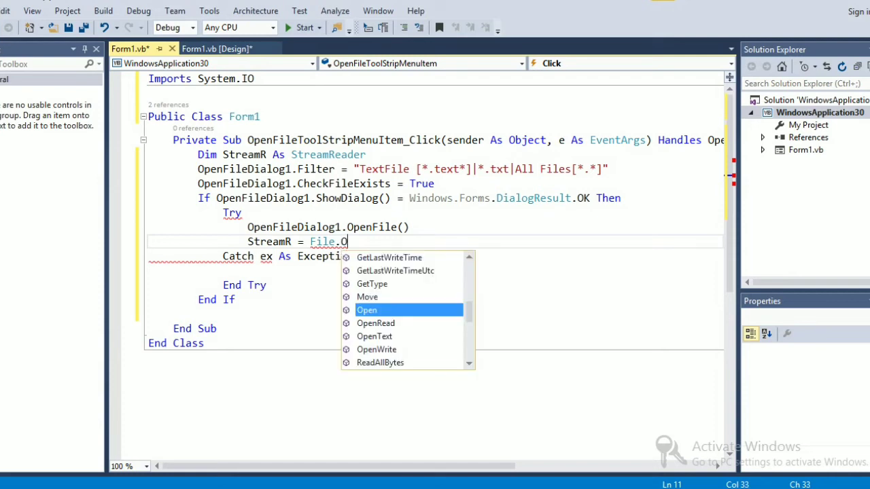
text(penText)
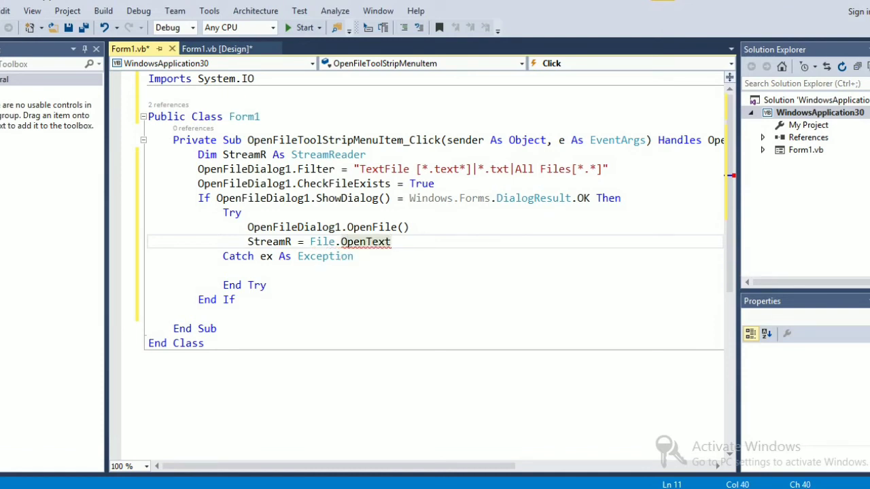
text((OpenFileDialog1)
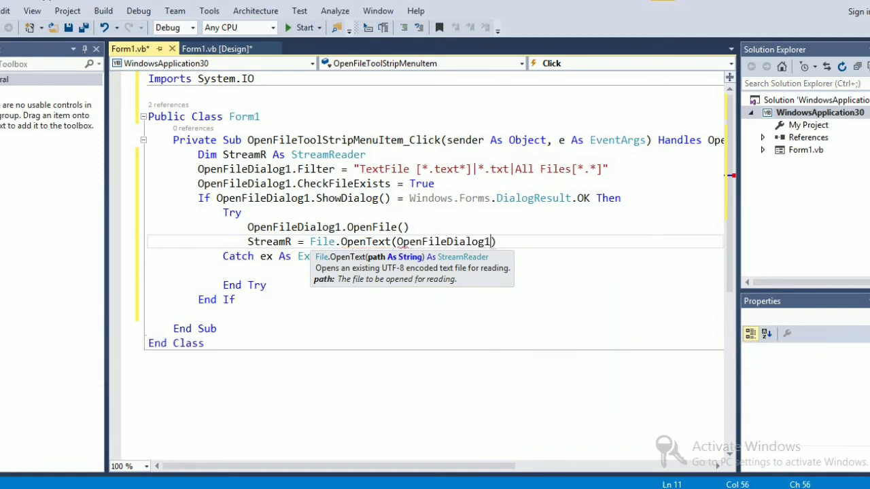
text(.FileName)
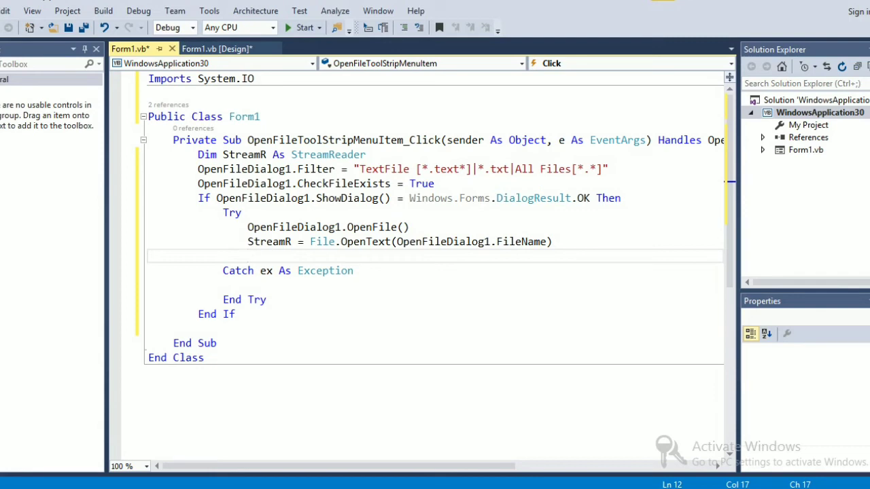
Write RichTextBox1.Text = StreamR.ReadToEnd() inside the Try block
text(RichTextBox1)
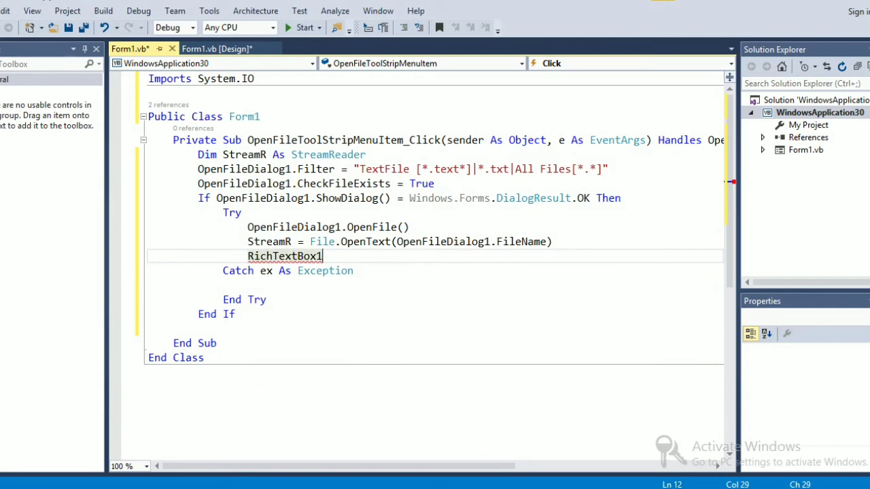
text(.Text)
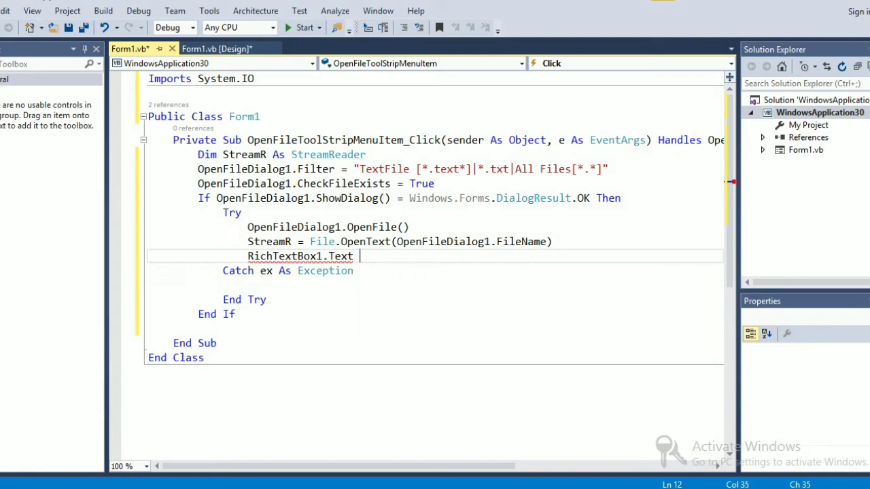
text(=)
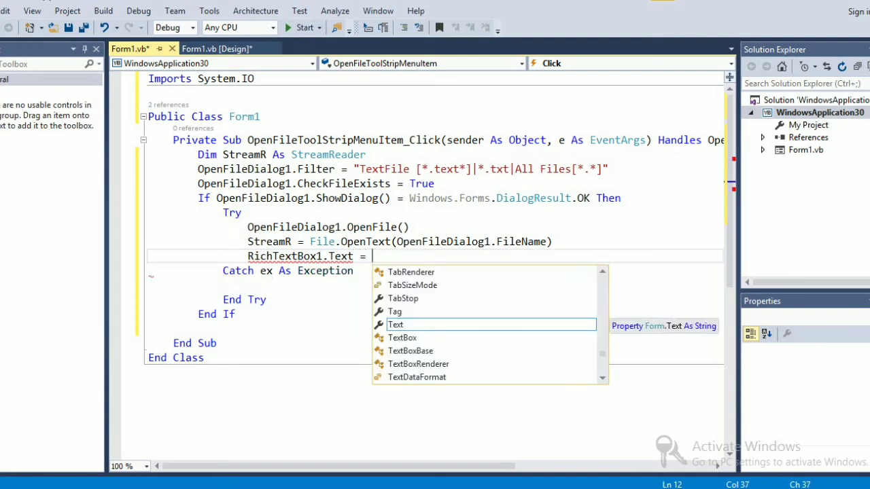
text(StreamR)
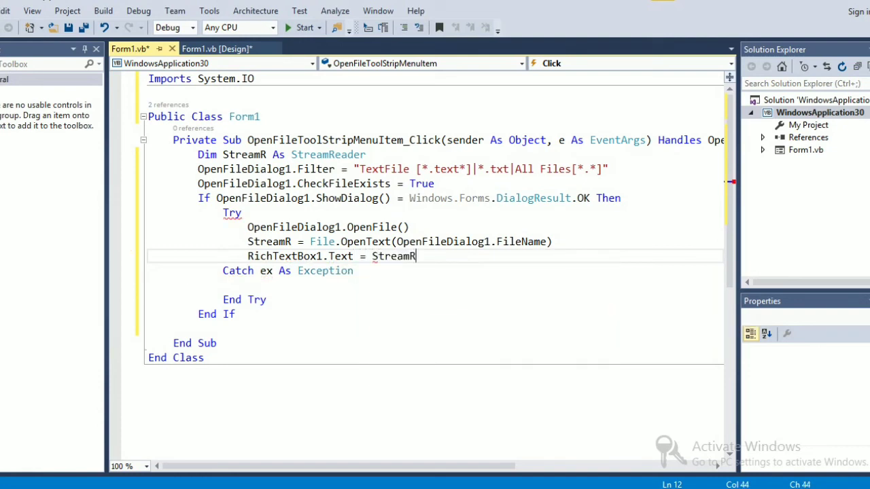
text(.)
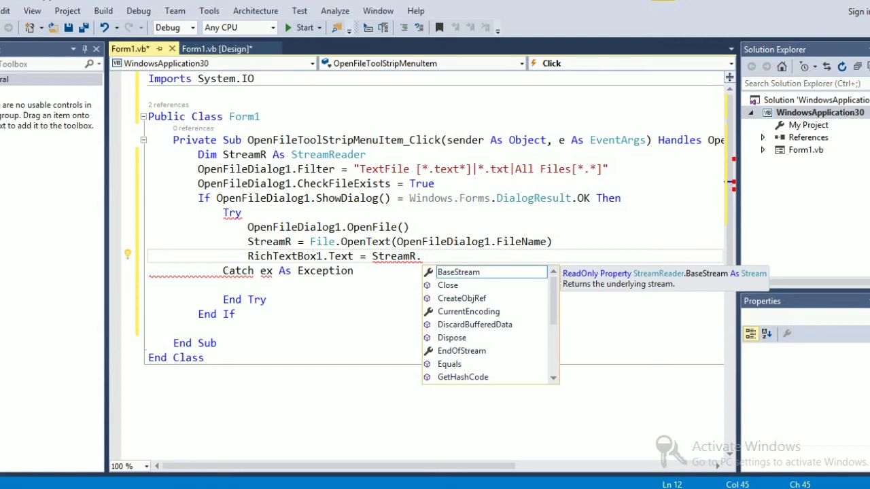
text(R)
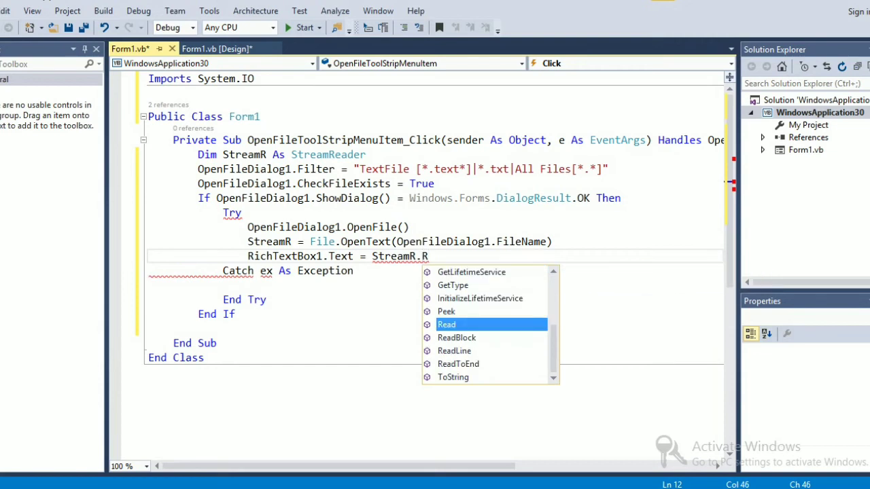
text(eadToEnd)
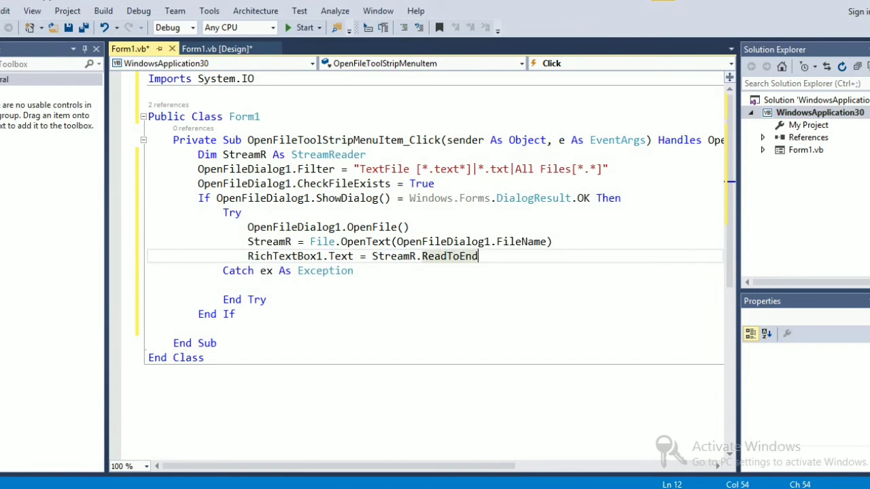
text(())
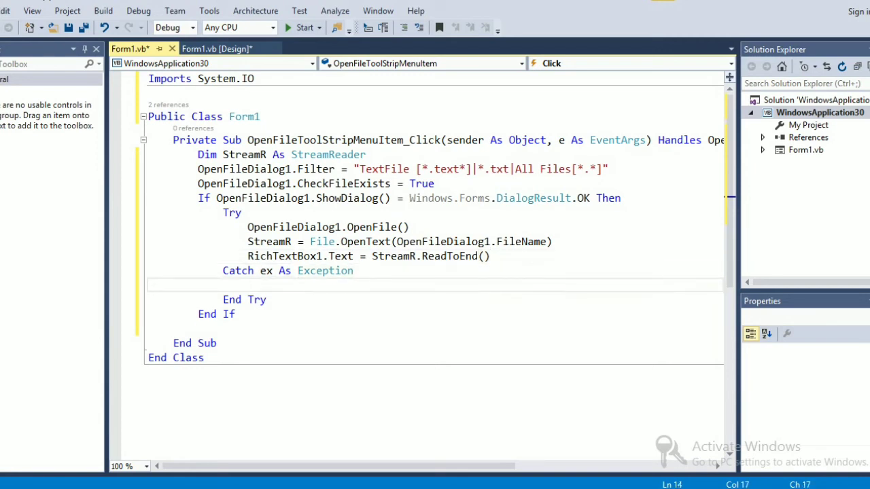
Write MsgBox(ex.Message) inside the Catch block to report any exception
text(M)
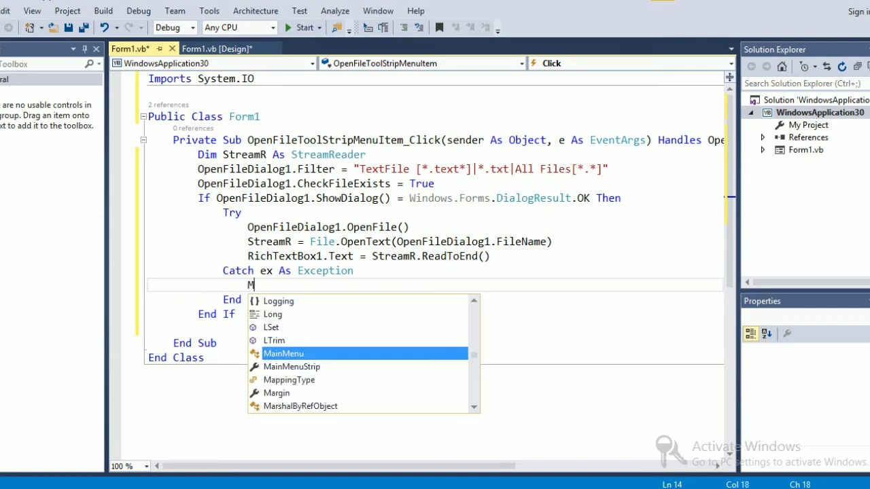
text(sgBox)
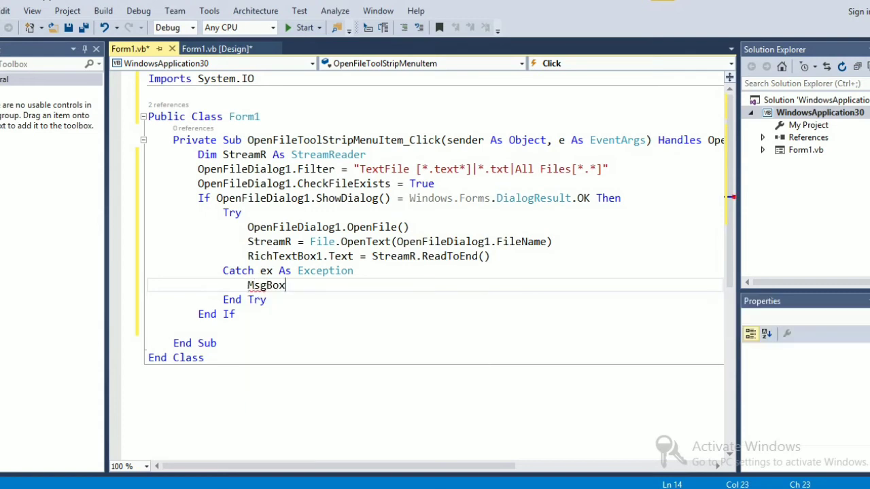
text(())
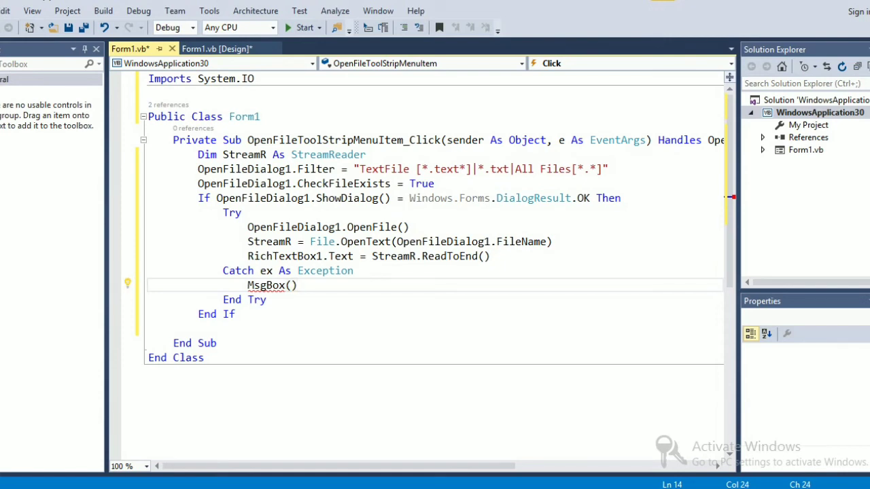
text(ex)
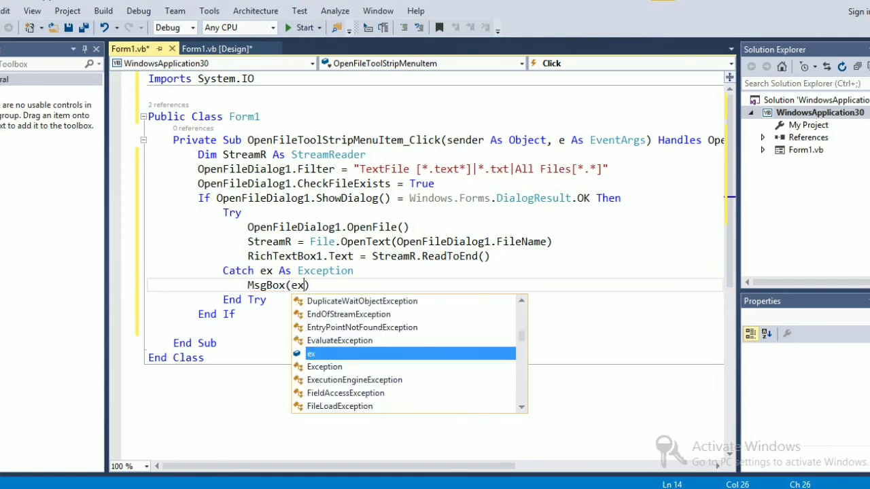
text(.)
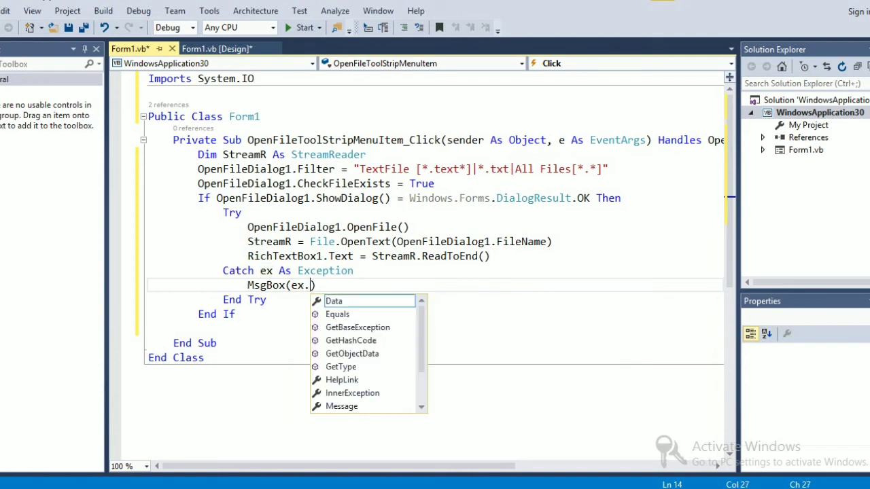
text(Message)
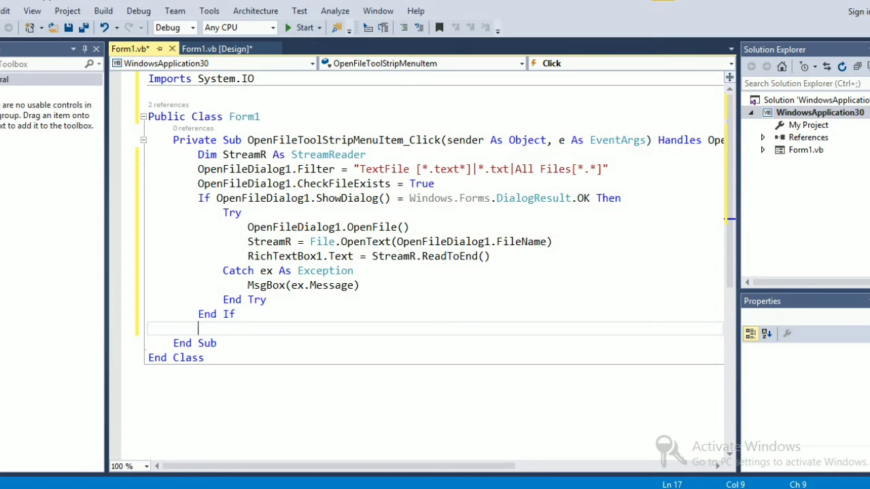
Run the form without debugging, try File > OpenFile, and quit after the invalid filter string error
click(138, 11)
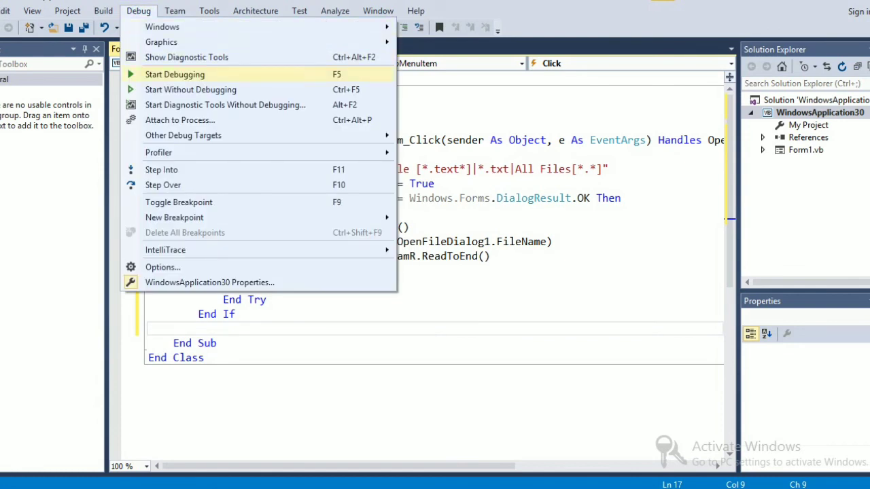
mouse_move(190, 90)
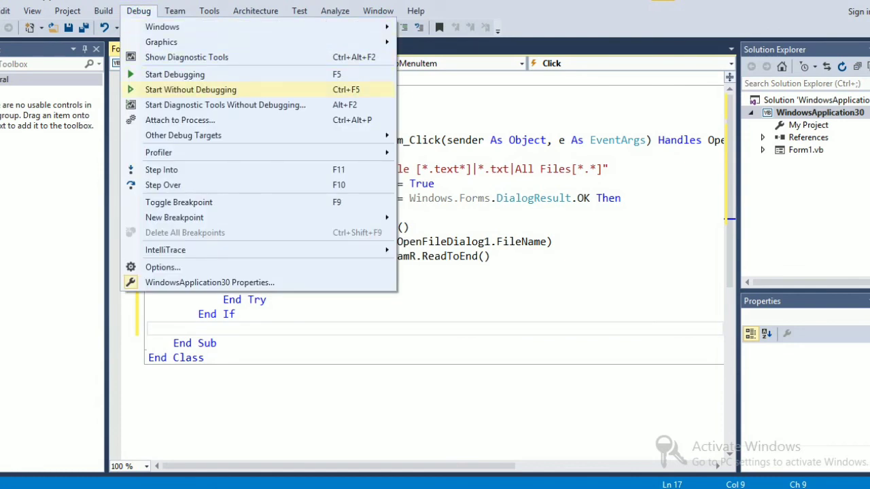
click(191, 90)
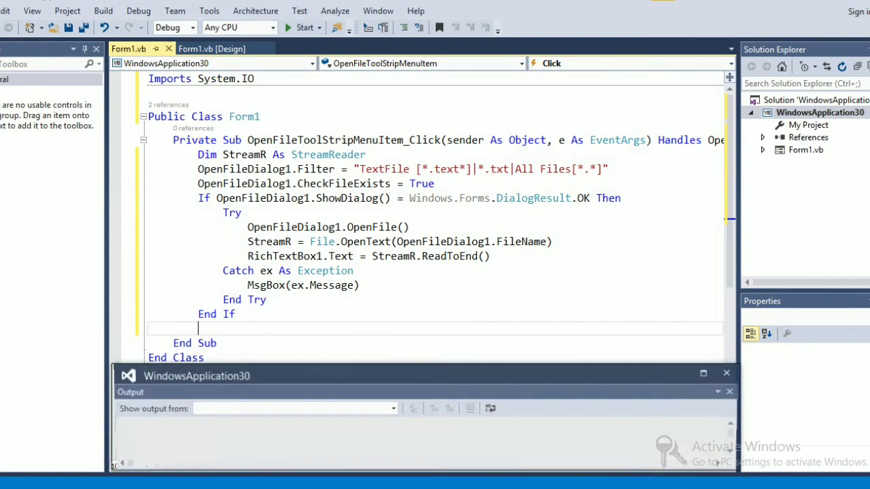
click(302, 28)
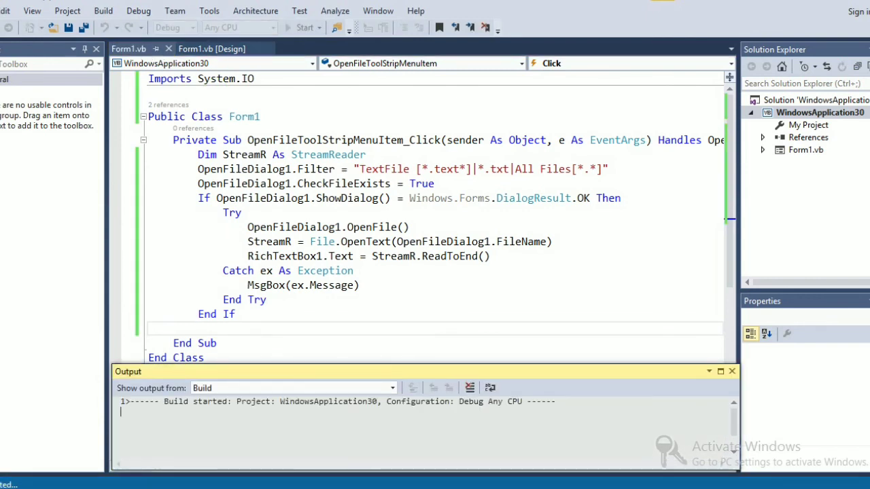
click(299, 27)
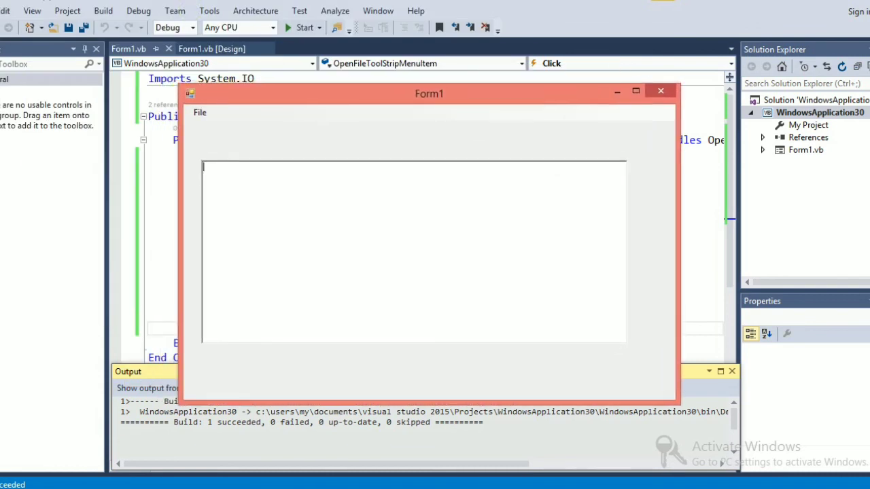
click(198, 111)
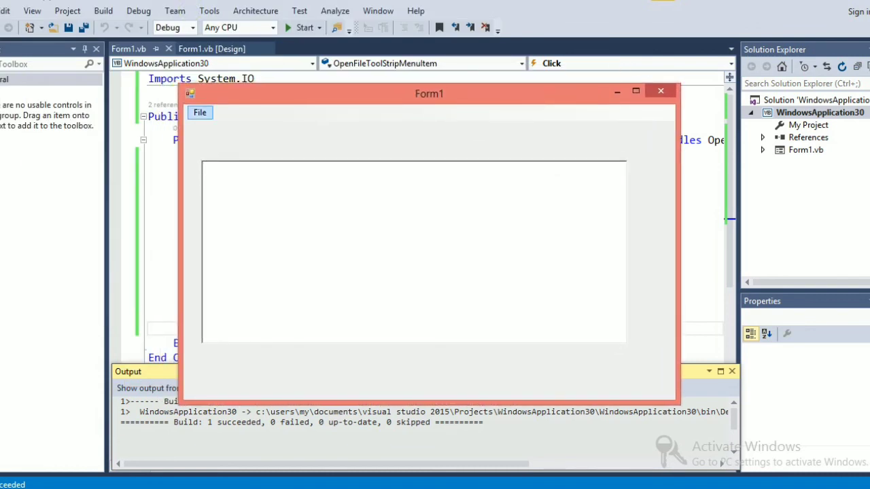
click(200, 111)
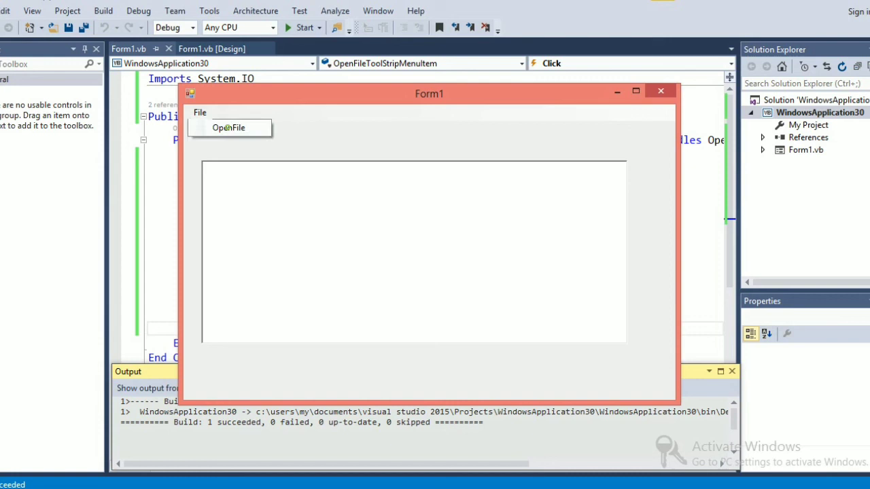
click(229, 128)
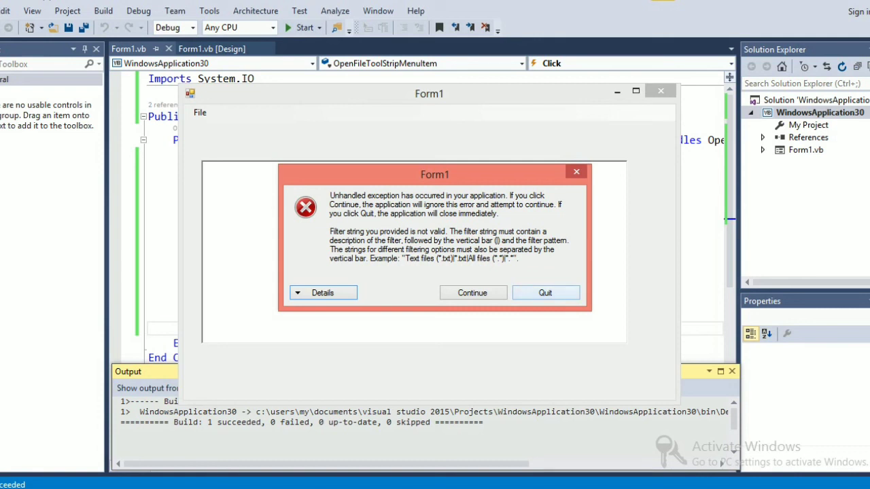
click(545, 293)
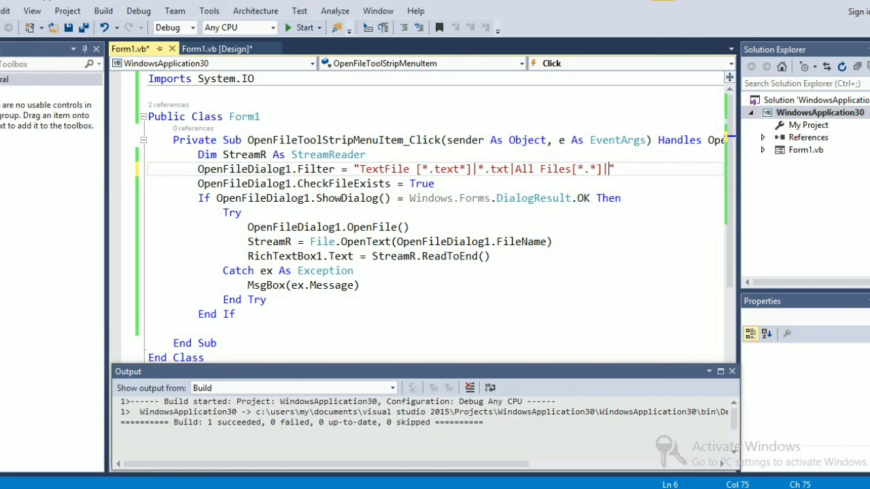
Append * so the All Files filter ends with *.* before rerunning
text(*)
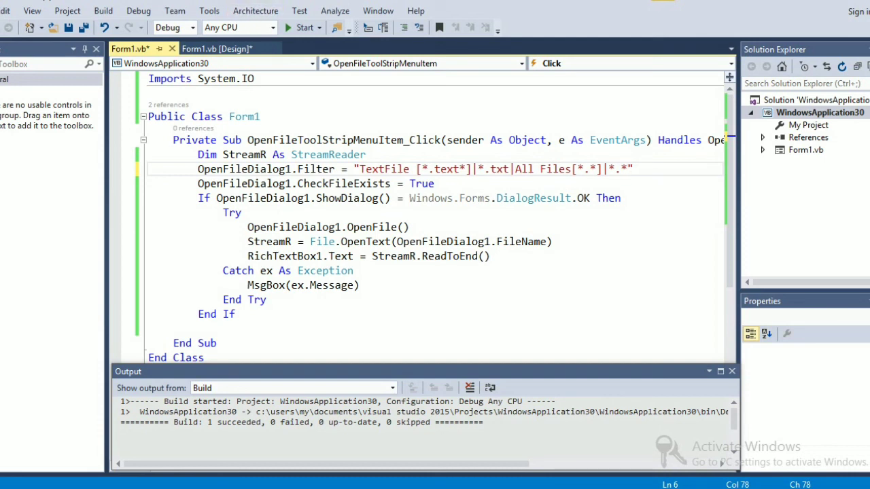
click(138, 10)
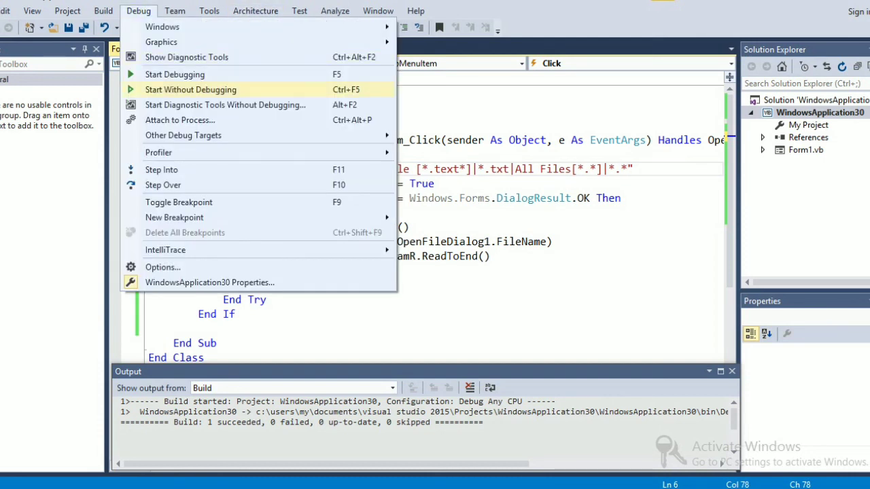
Rerun the form, choose the ReadMe text file and load its contents into the rich text box
click(190, 90)
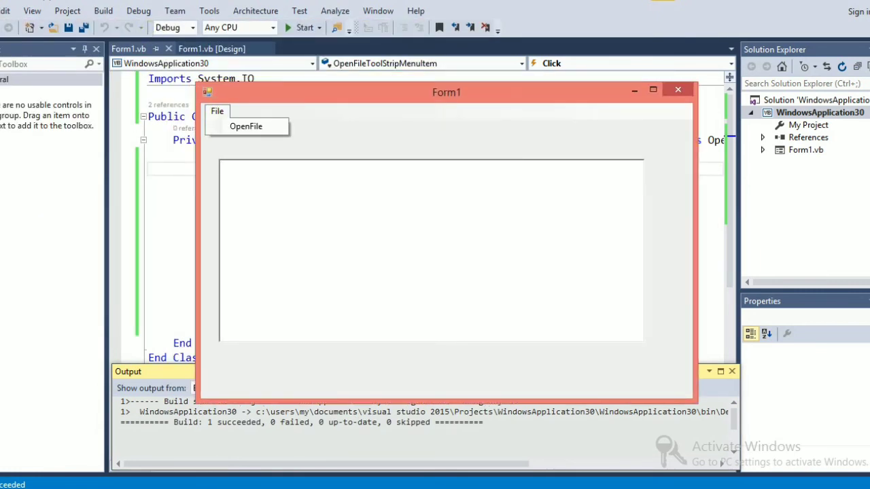
click(246, 125)
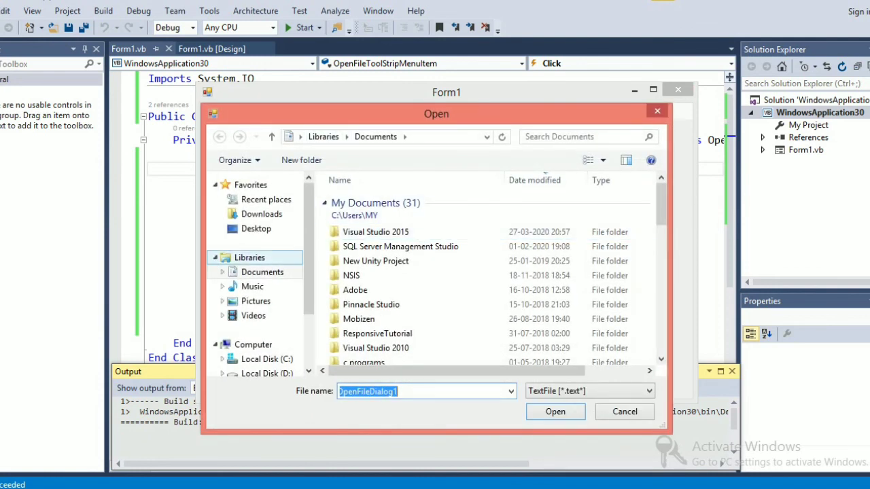
scroll(down, 3)
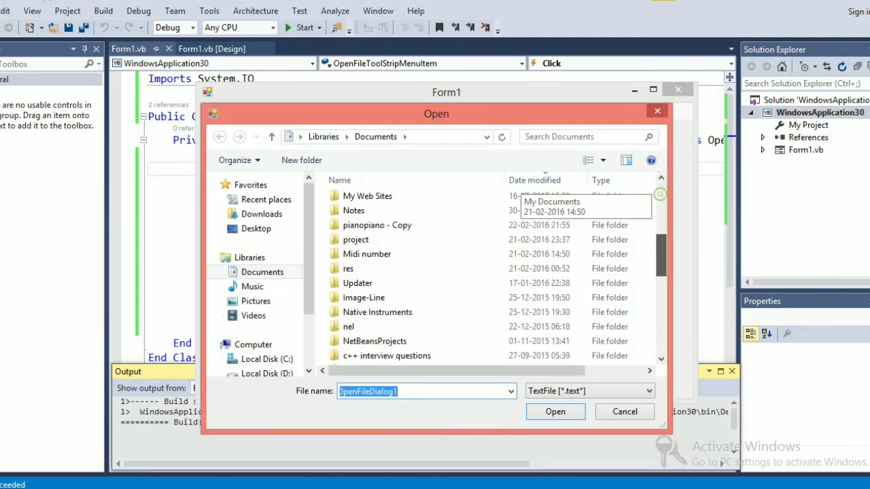
scroll(down, 3)
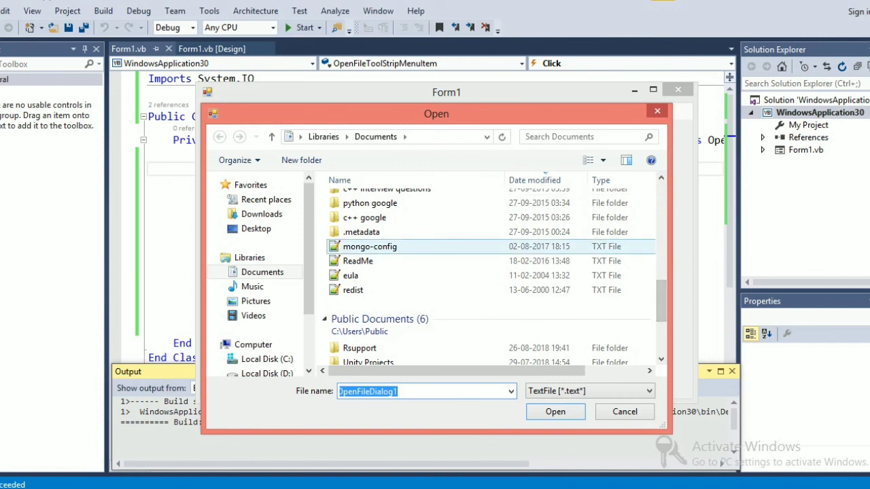
click(358, 261)
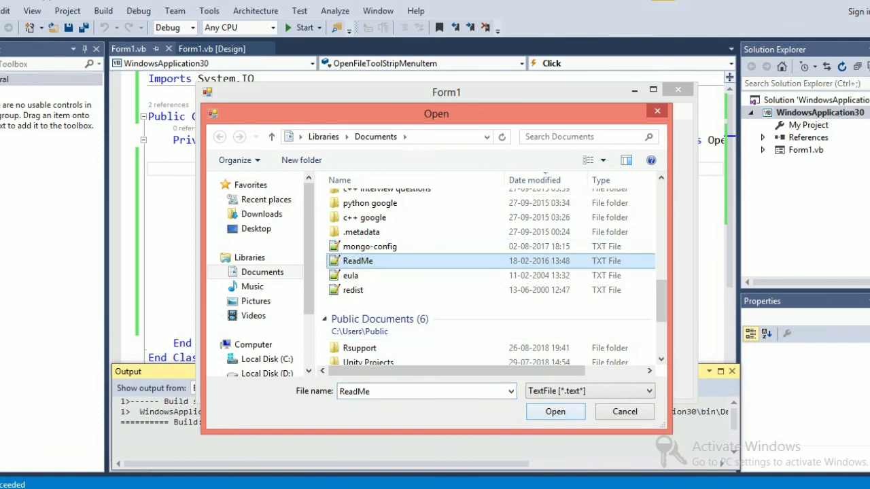
click(555, 412)
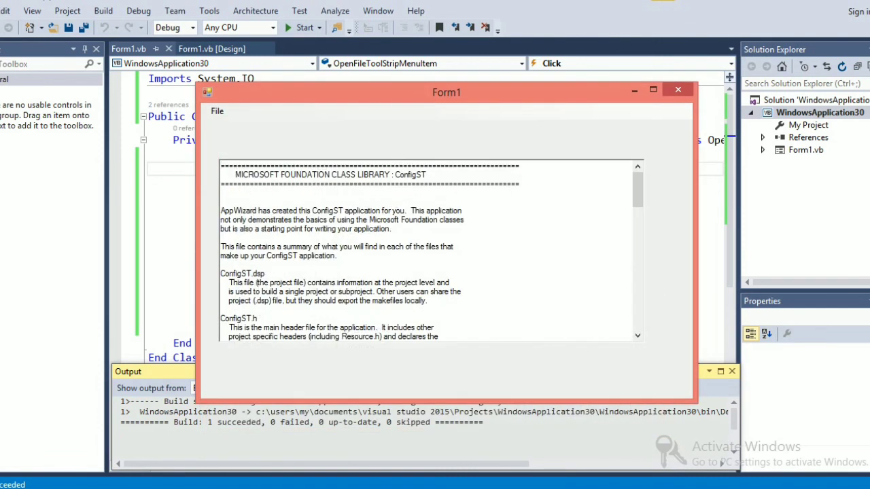